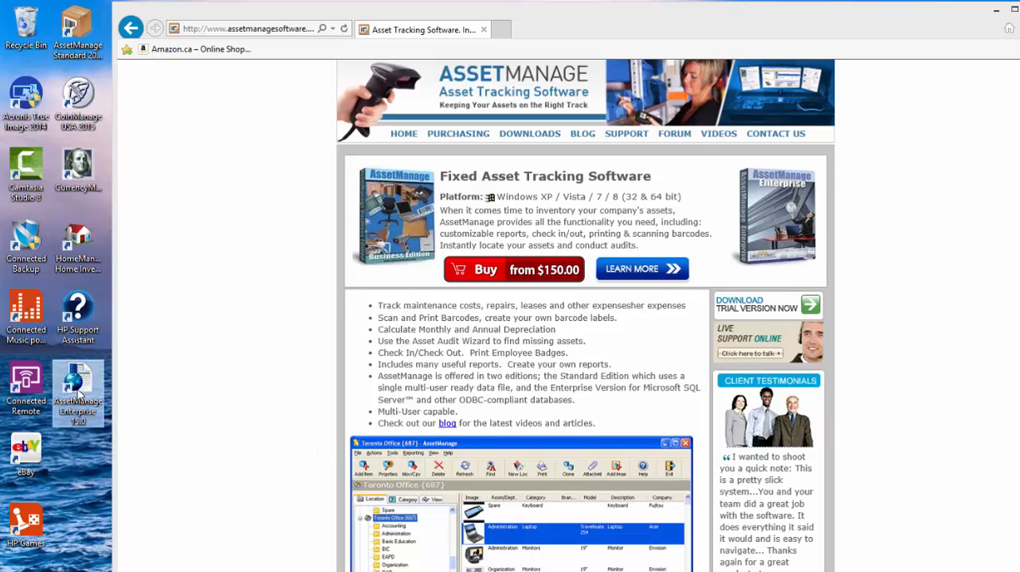
{"action": "mouse_move", "coordinate": [77, 391]}
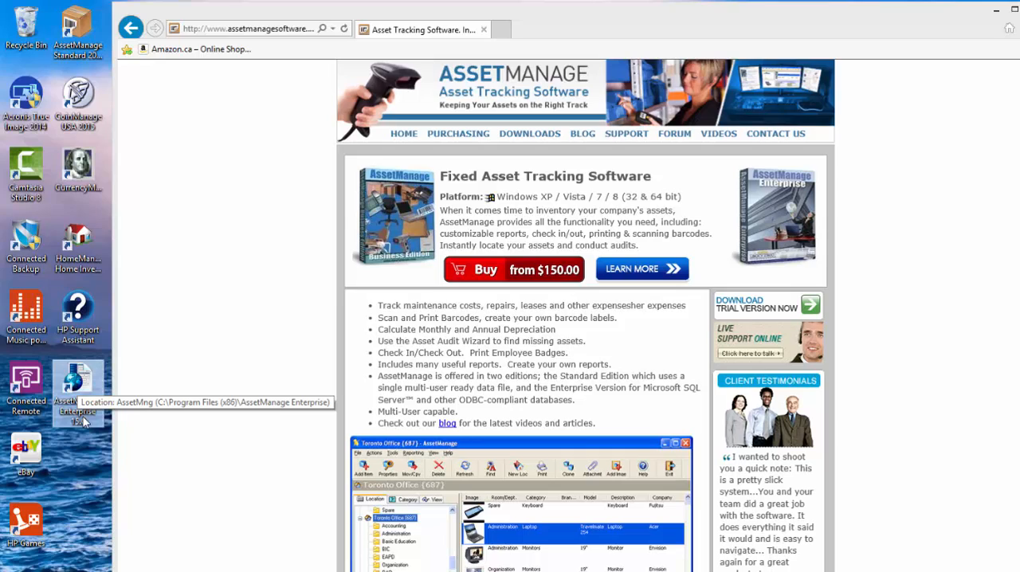
{"action": "mouse_move", "coordinate": [74, 414]}
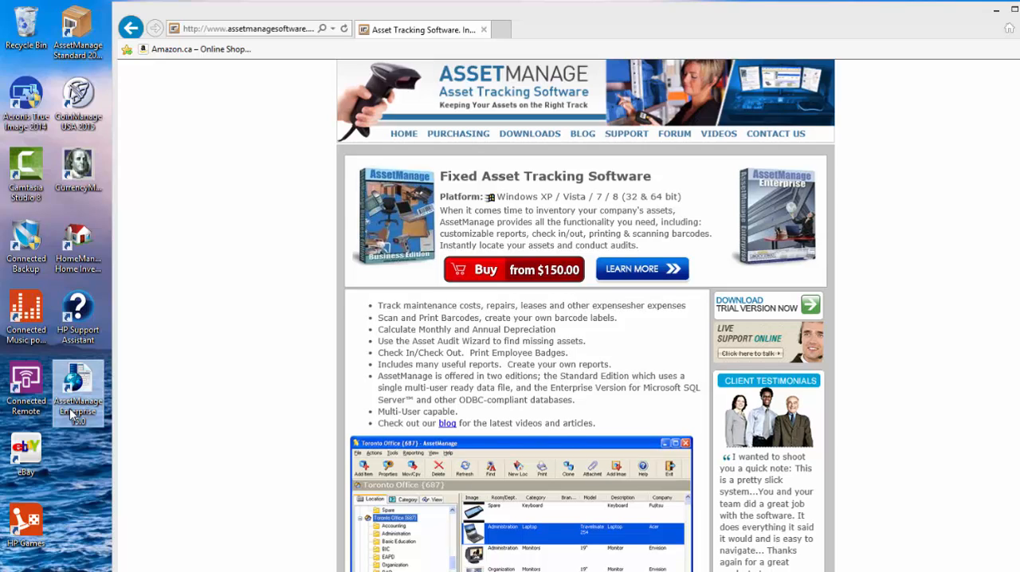
{"action": "mouse_move", "coordinate": [207, 468]}
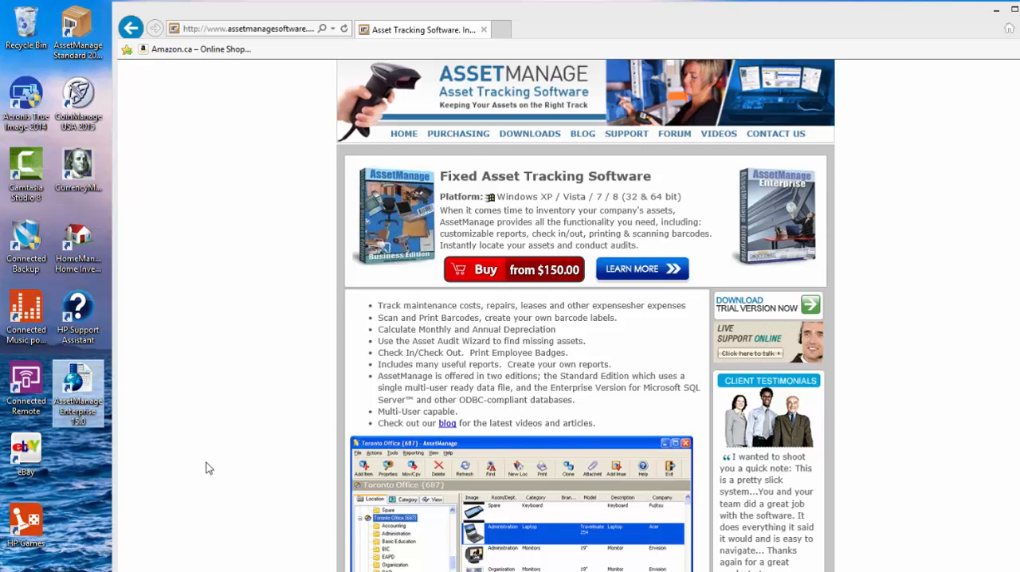
{"action": "mouse_move", "coordinate": [184, 522]}
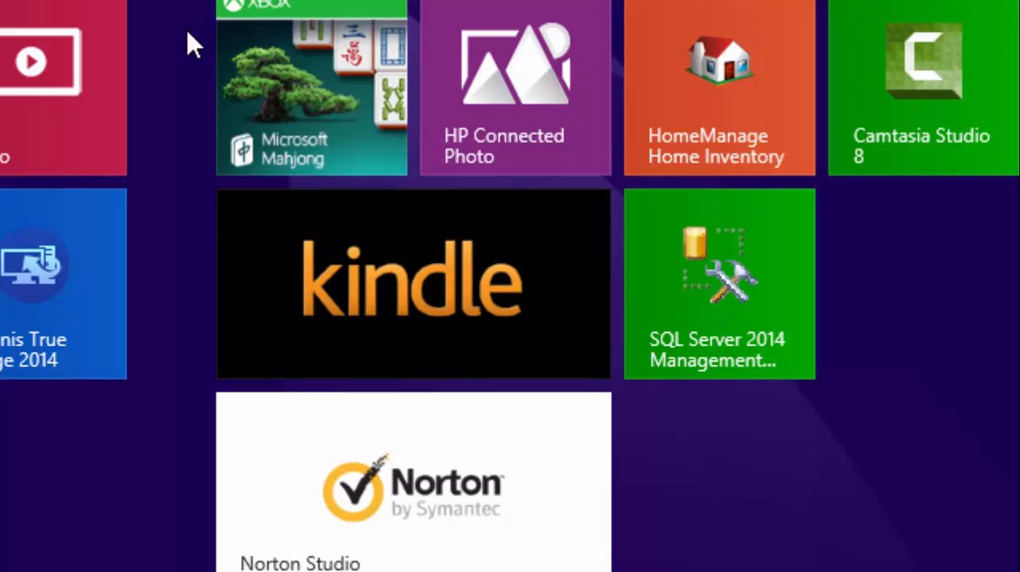
{"action": "mouse_move", "coordinate": [713, 275]}
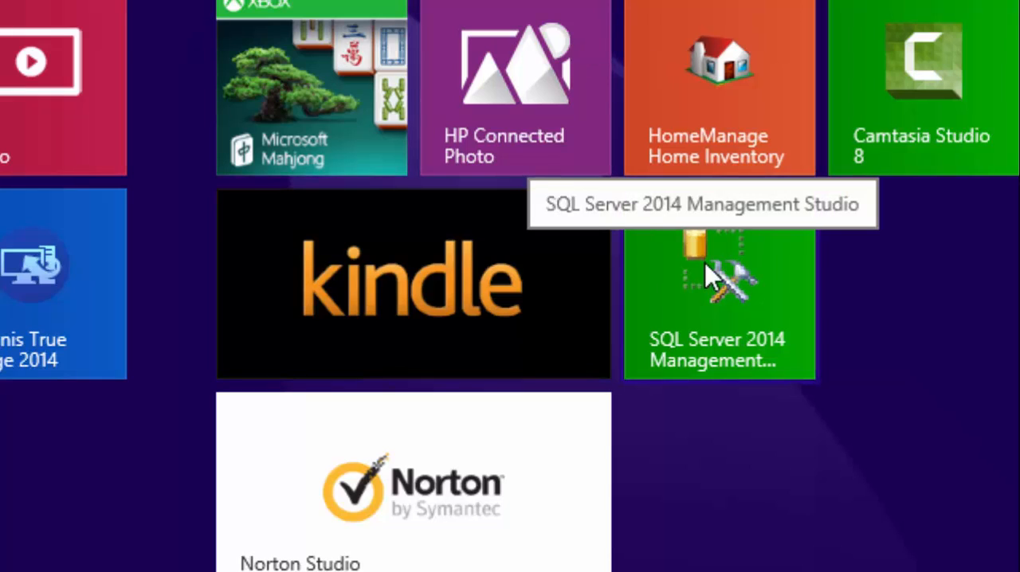
{"action": "mouse_move", "coordinate": [741, 365]}
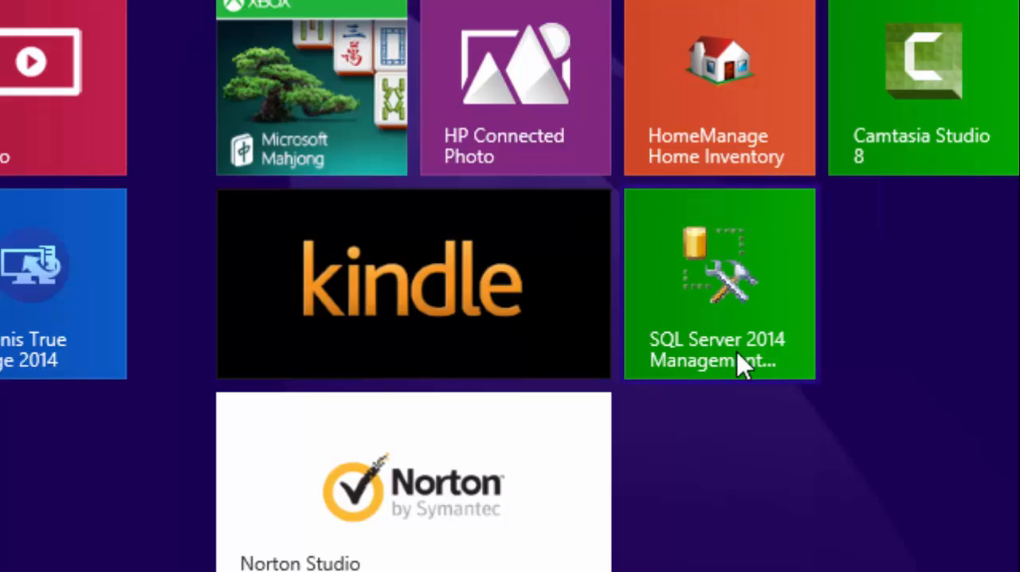
{"action": "mouse_move", "coordinate": [729, 311]}
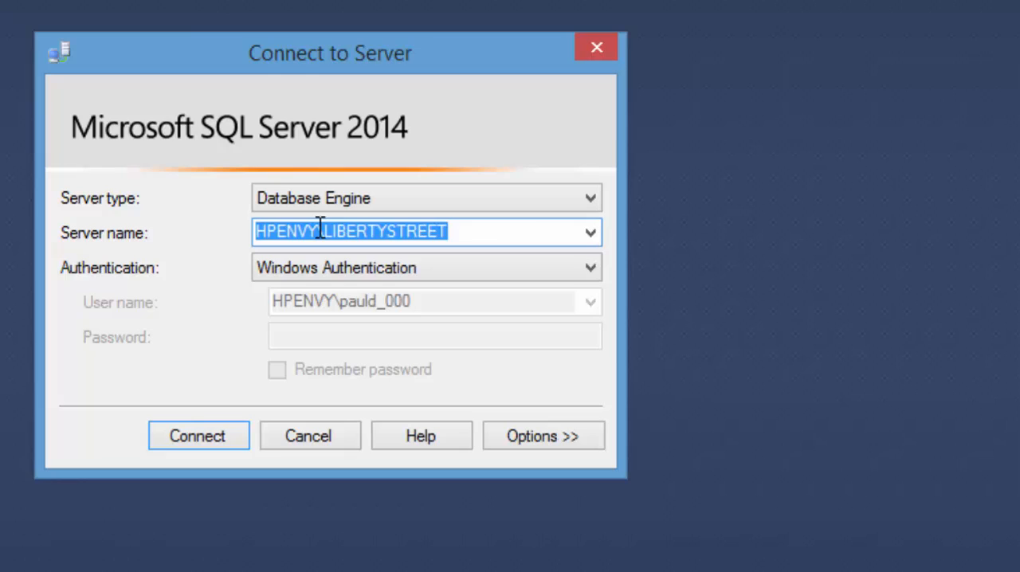
{"action": "mouse_move", "coordinate": [469, 228]}
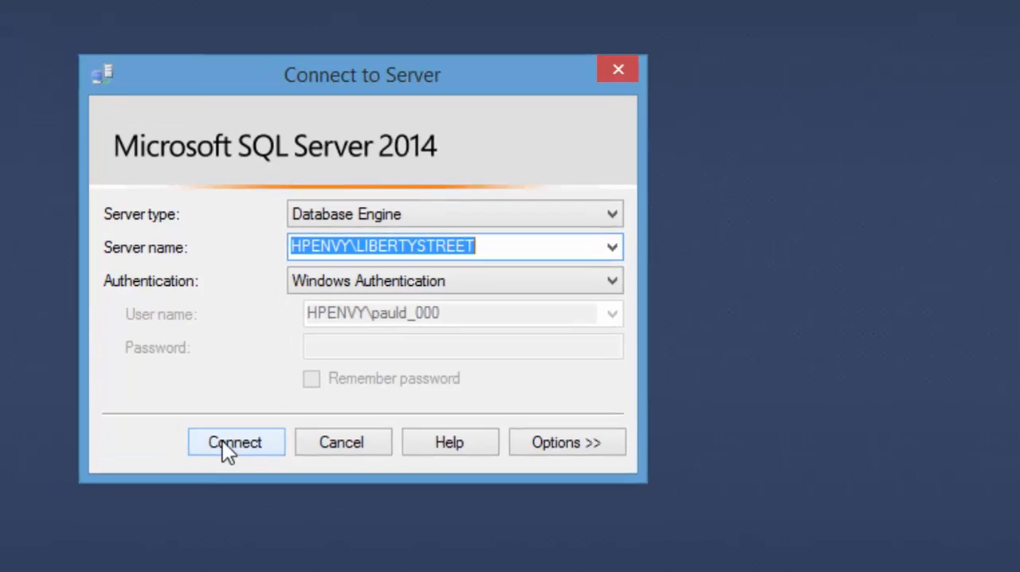
Step: Connect to LIBERTYSTREET with Windows Authentication and select its Databases folder
{"action": "left_click", "coordinate": [235, 442]}
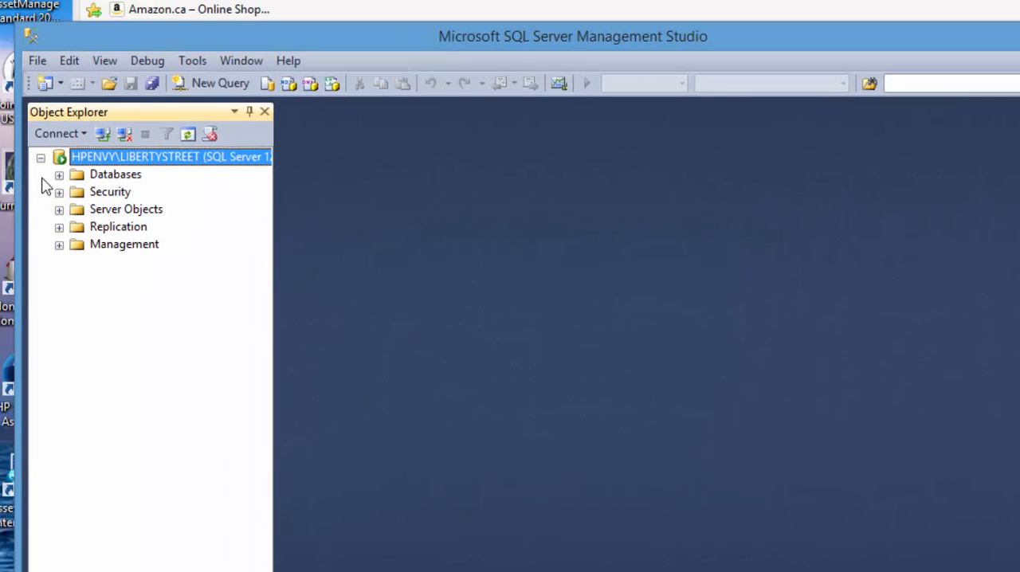
{"action": "left_click", "coordinate": [59, 174]}
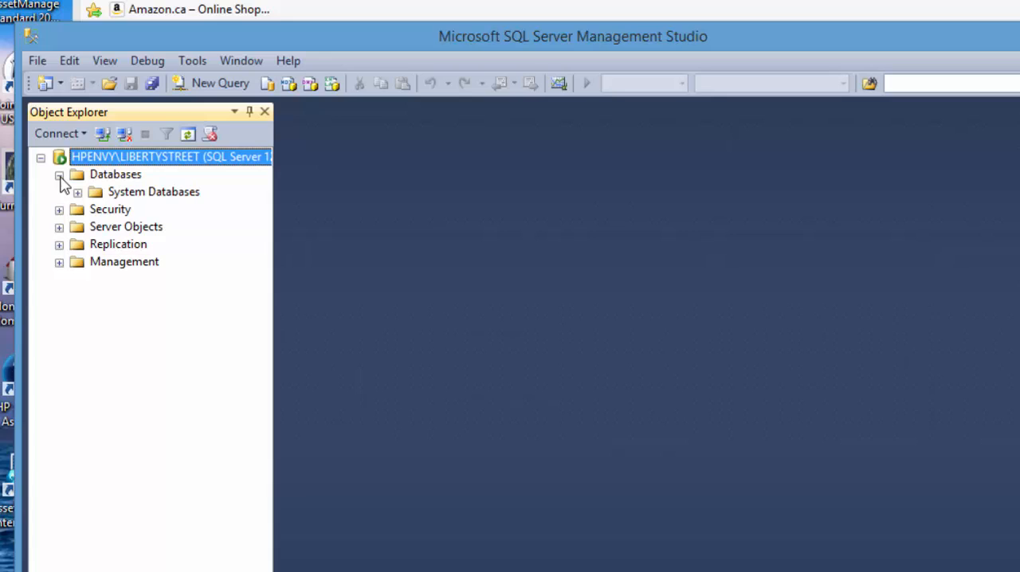
{"action": "mouse_move", "coordinate": [123, 182]}
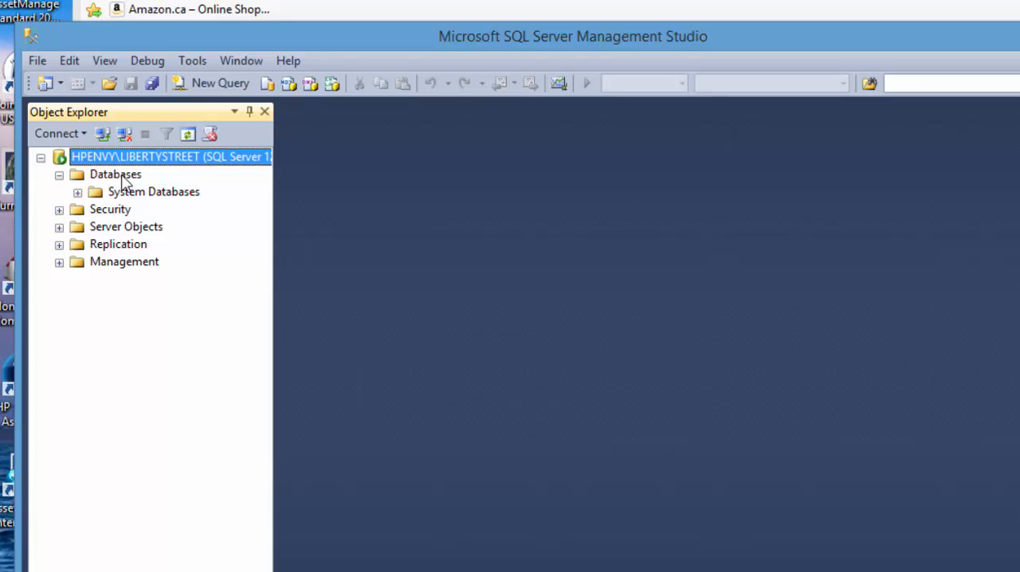
{"action": "left_click", "coordinate": [115, 174]}
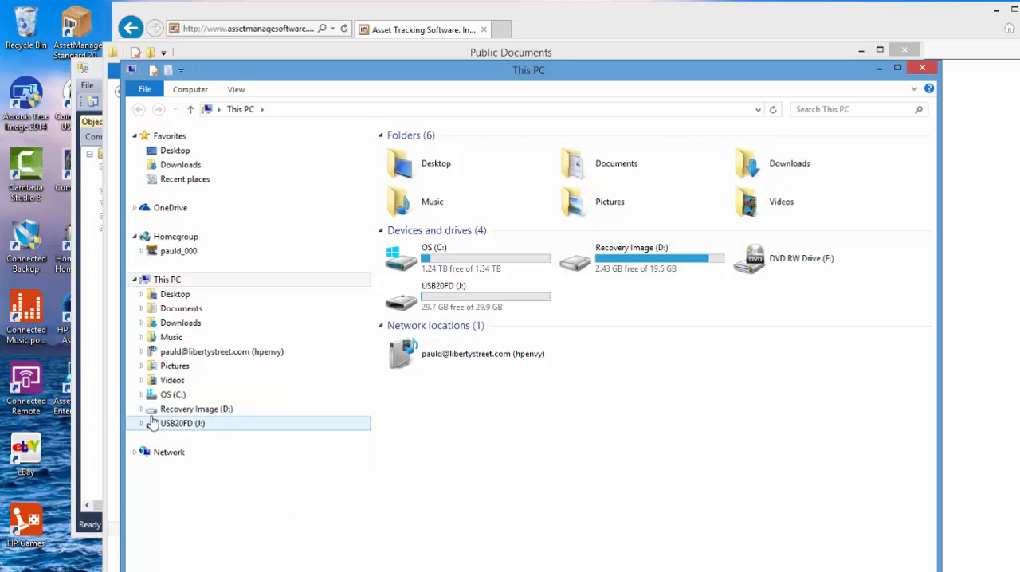
Step: Browse C: and Program Files (x86), then go to Users > Public > Public Documents
{"action": "left_click", "coordinate": [141, 394]}
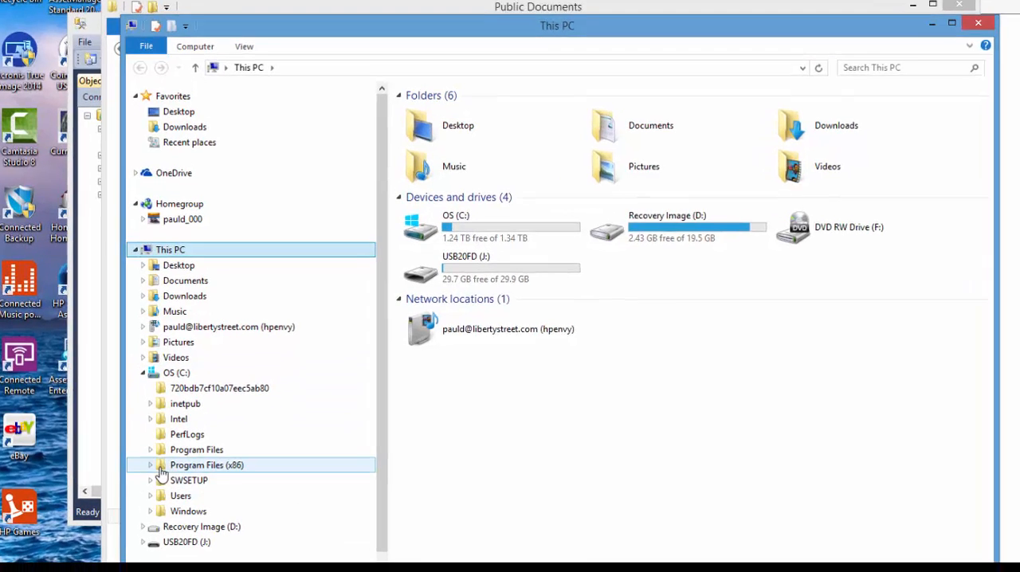
{"action": "left_click", "coordinate": [151, 465]}
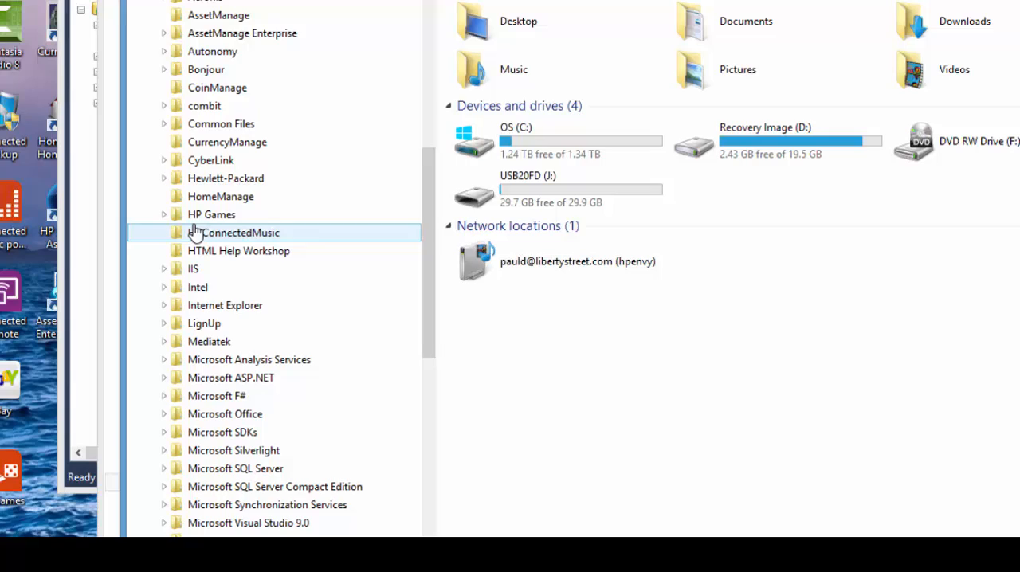
{"action": "left_click", "coordinate": [164, 33]}
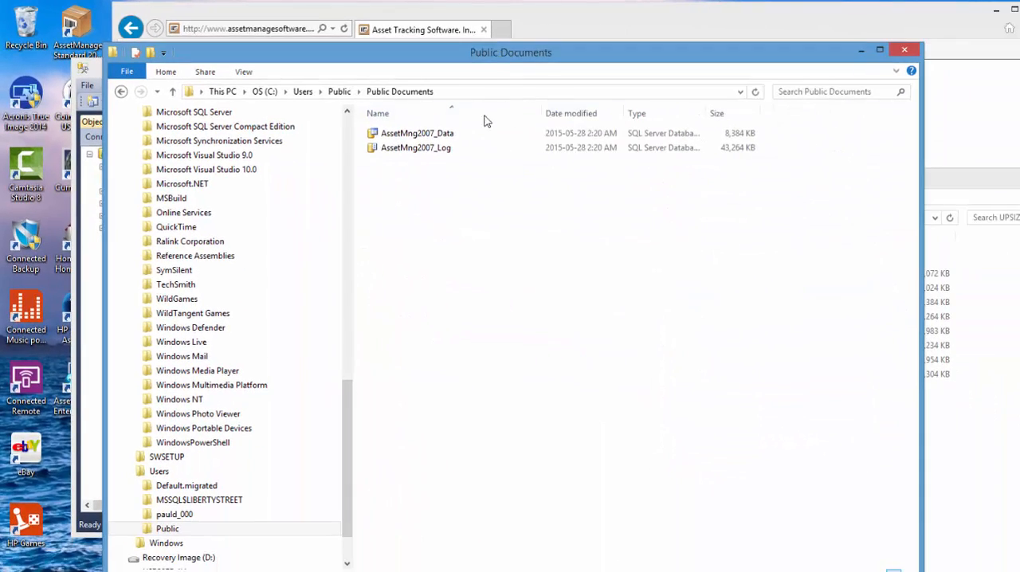
{"action": "left_click", "coordinate": [416, 134]}
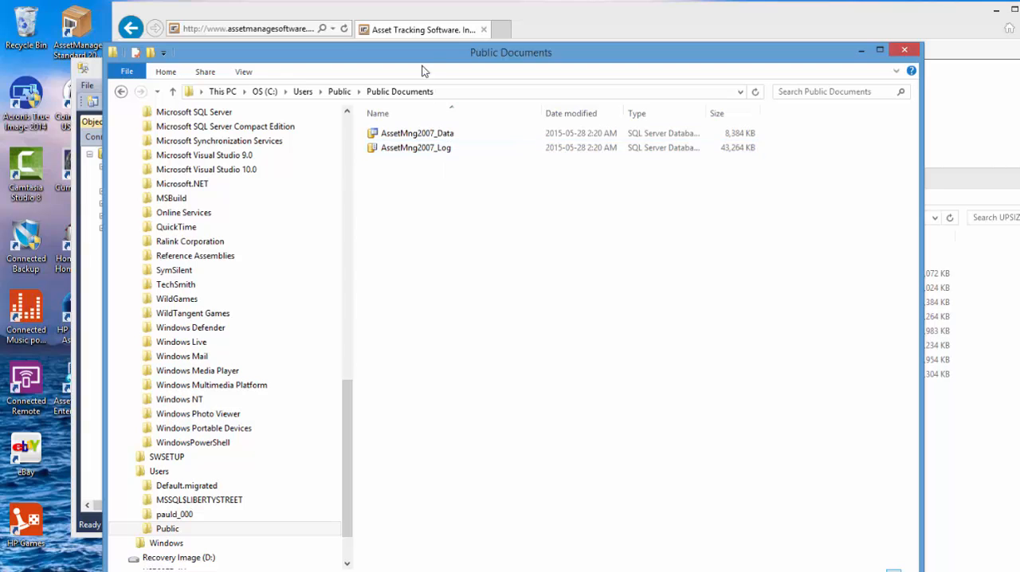
{"action": "mouse_move", "coordinate": [424, 71]}
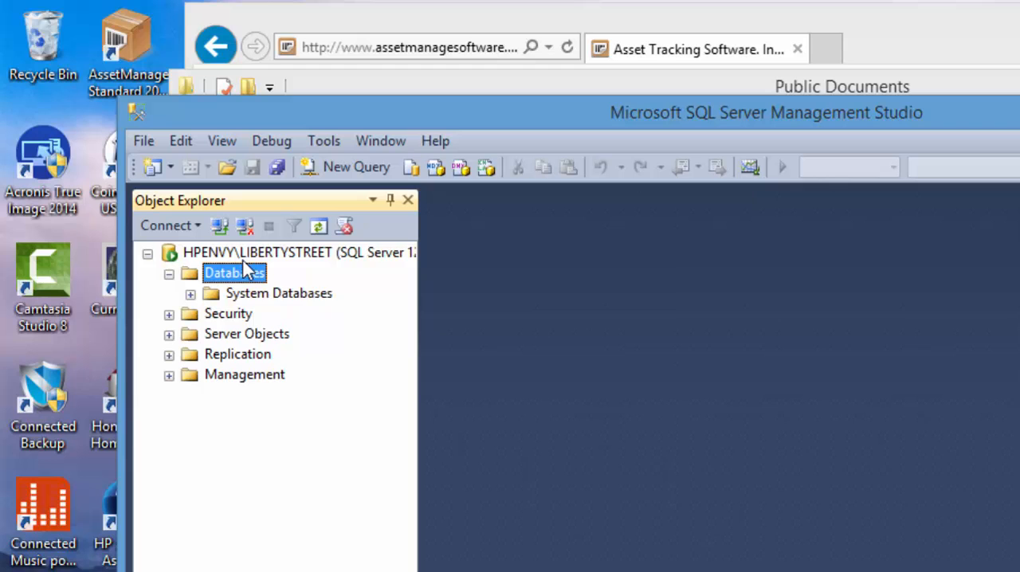
Step: Attach C:\Users\Public\Documents\AssetMng2007_Data.MDF through the Attach Databases dialog
{"action": "right_click", "coordinate": [234, 272]}
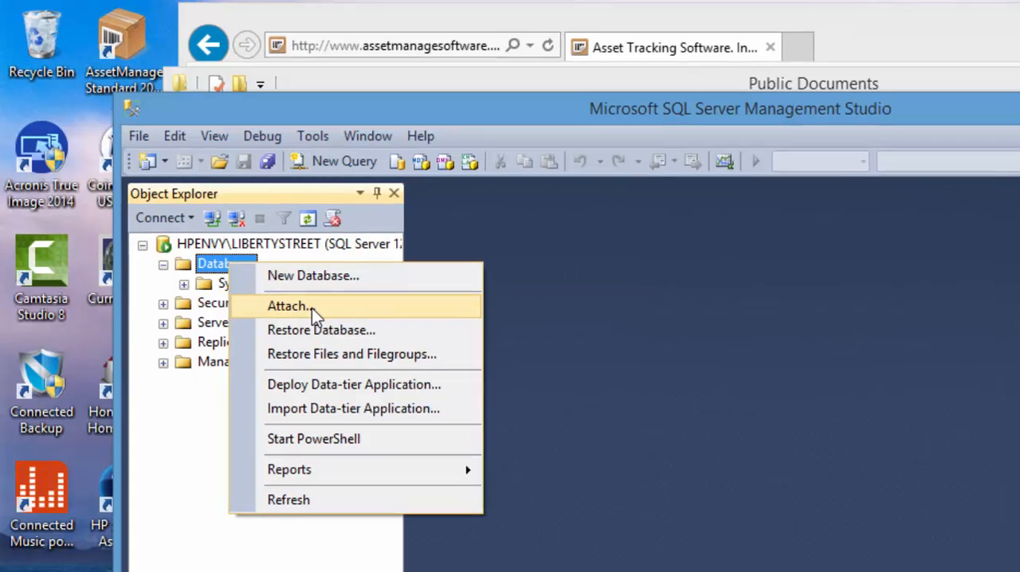
{"action": "left_click", "coordinate": [288, 306]}
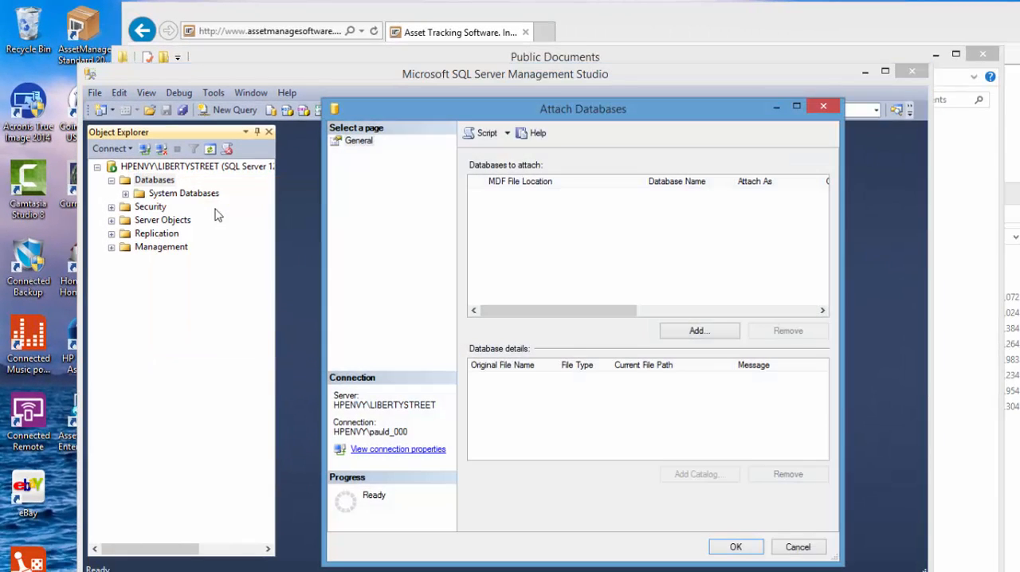
{"action": "mouse_move", "coordinate": [698, 331]}
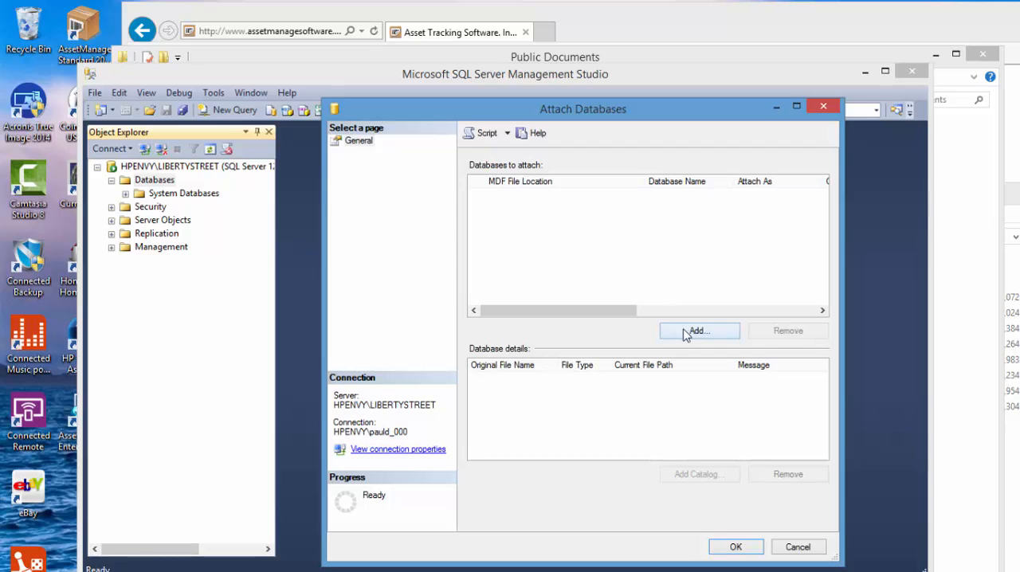
{"action": "left_click", "coordinate": [699, 330]}
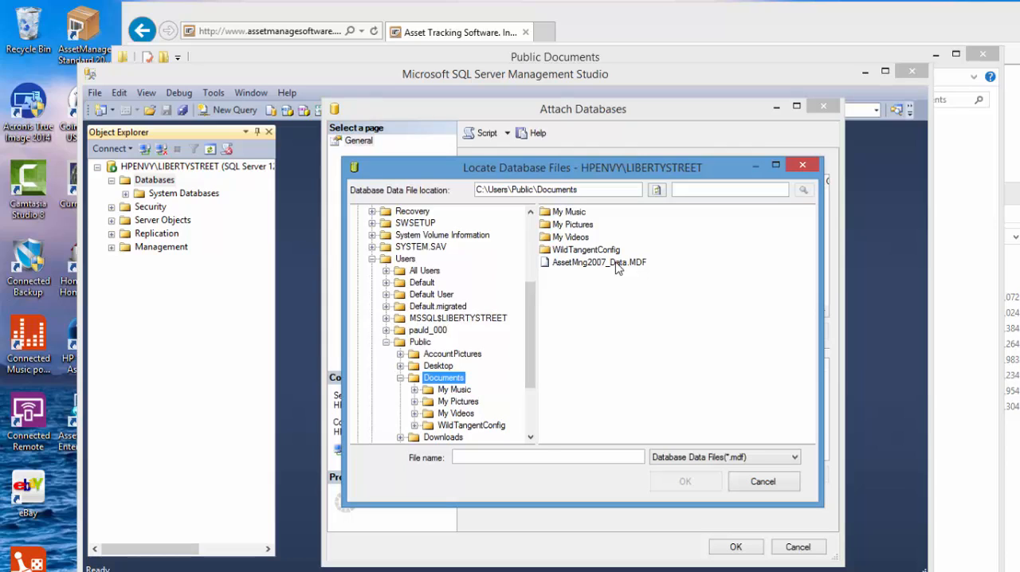
{"action": "left_click", "coordinate": [598, 262]}
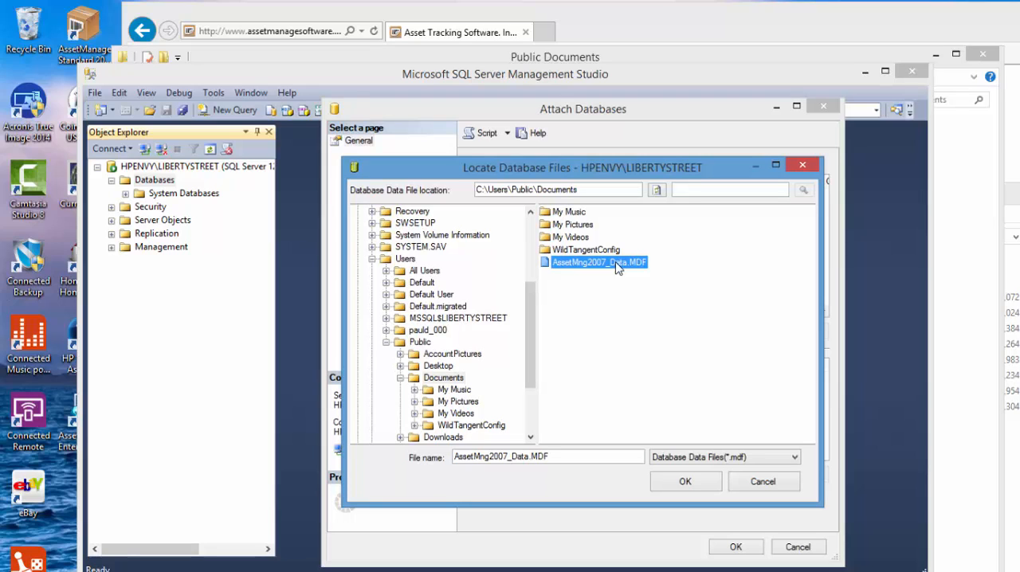
{"action": "mouse_move", "coordinate": [588, 173]}
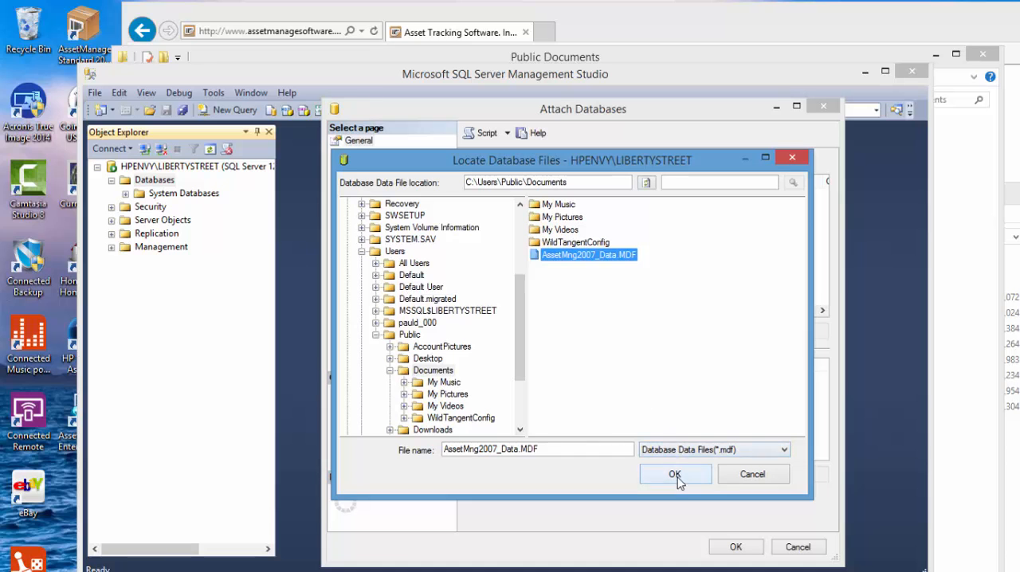
{"action": "left_click", "coordinate": [675, 474]}
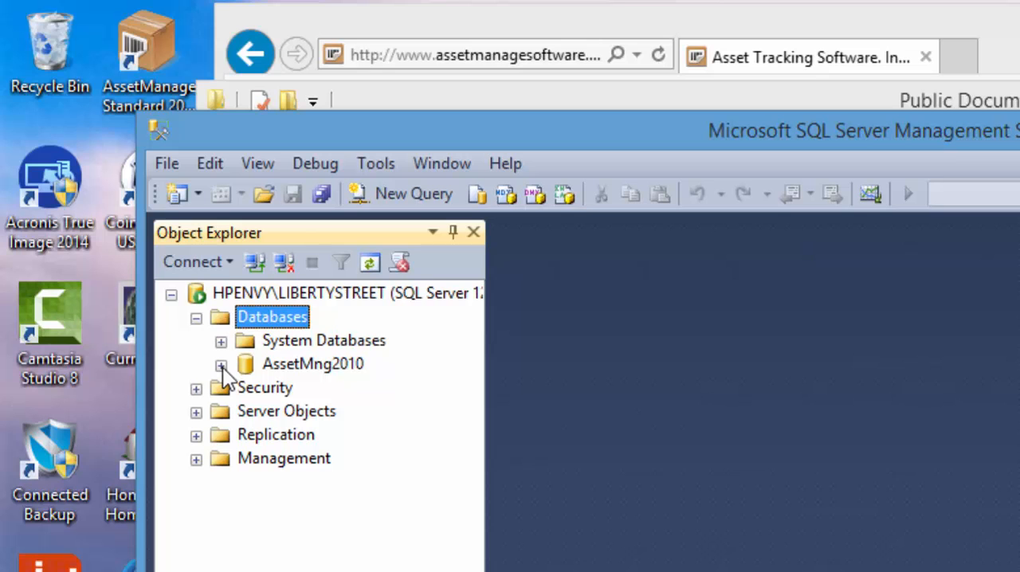
Step: Expand AssetMng2010, select the dbo.LSSLocations table, then close Management Studio
{"action": "left_click", "coordinate": [221, 364]}
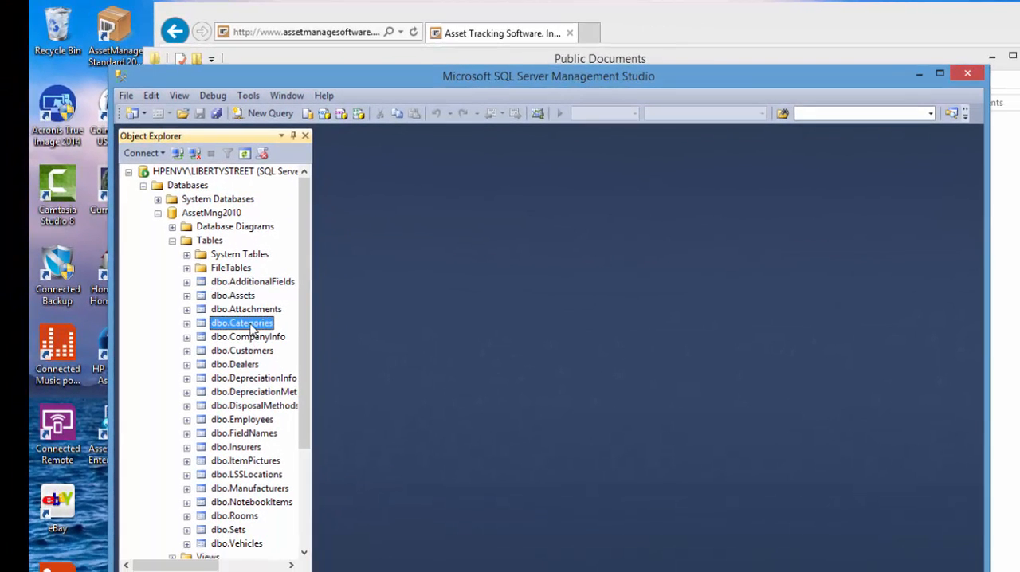
{"action": "mouse_move", "coordinate": [247, 478]}
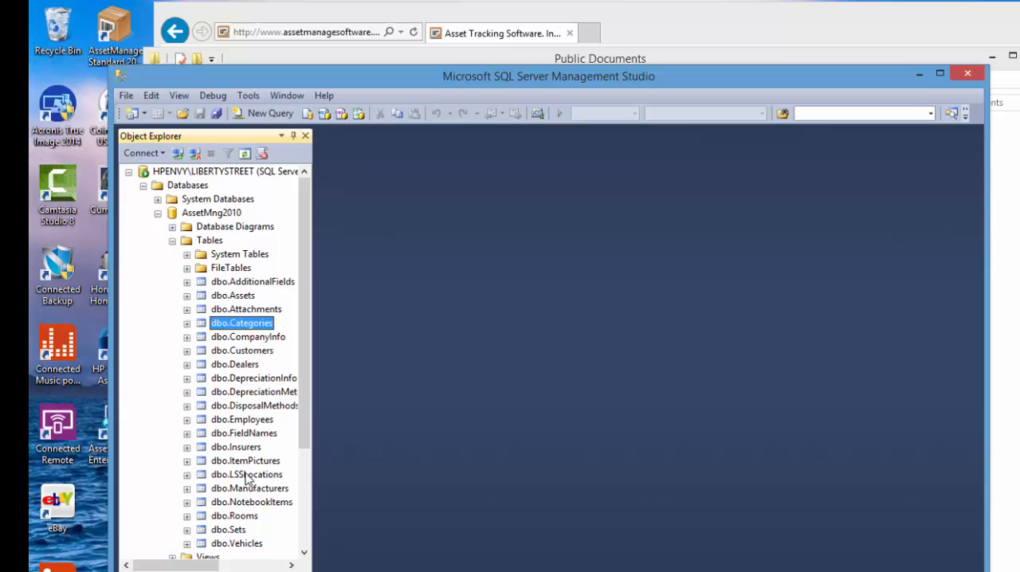
{"action": "left_click", "coordinate": [247, 474]}
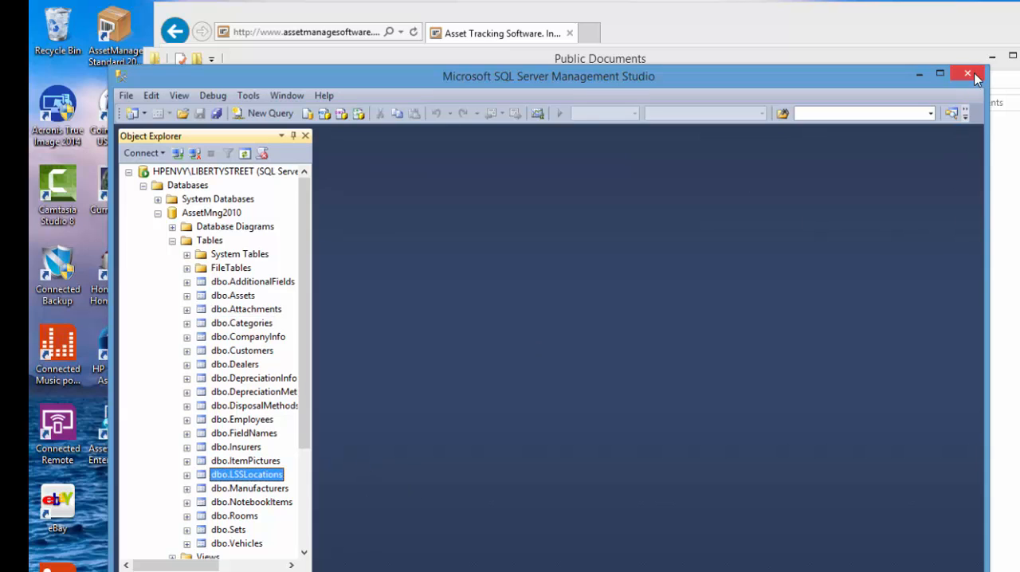
{"action": "left_click", "coordinate": [968, 73]}
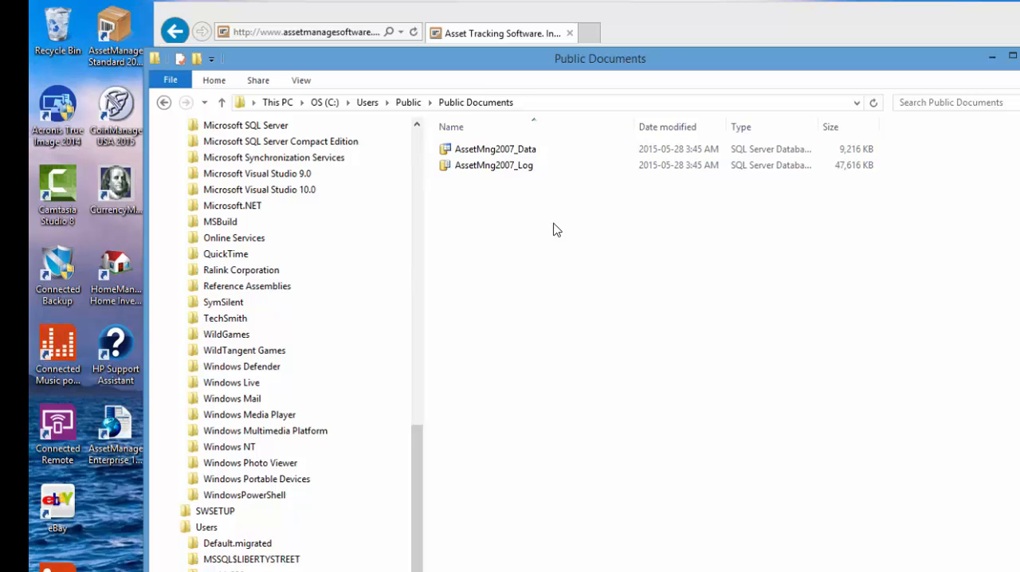
{"action": "mouse_move", "coordinate": [497, 449]}
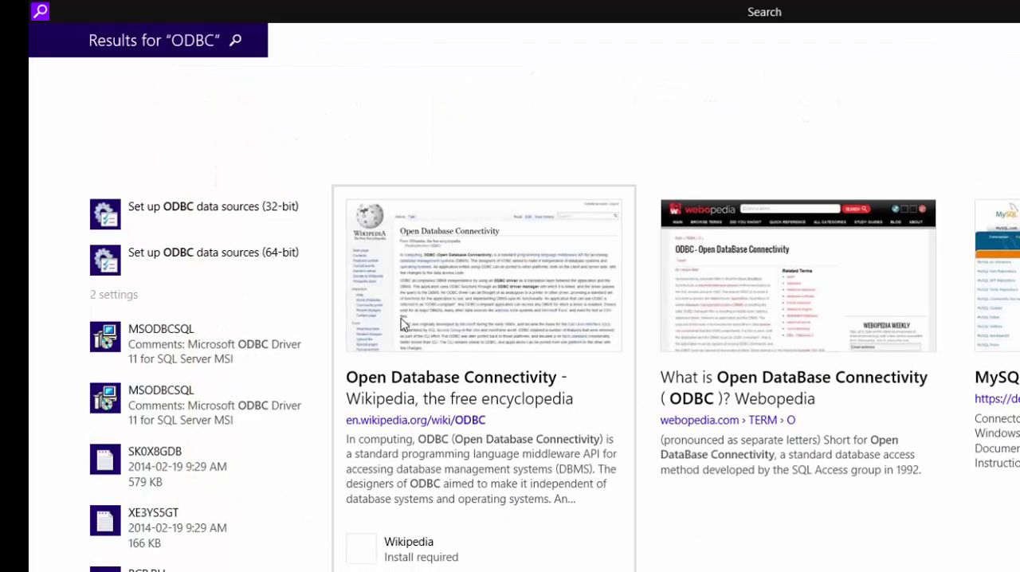
{"action": "mouse_move", "coordinate": [223, 215]}
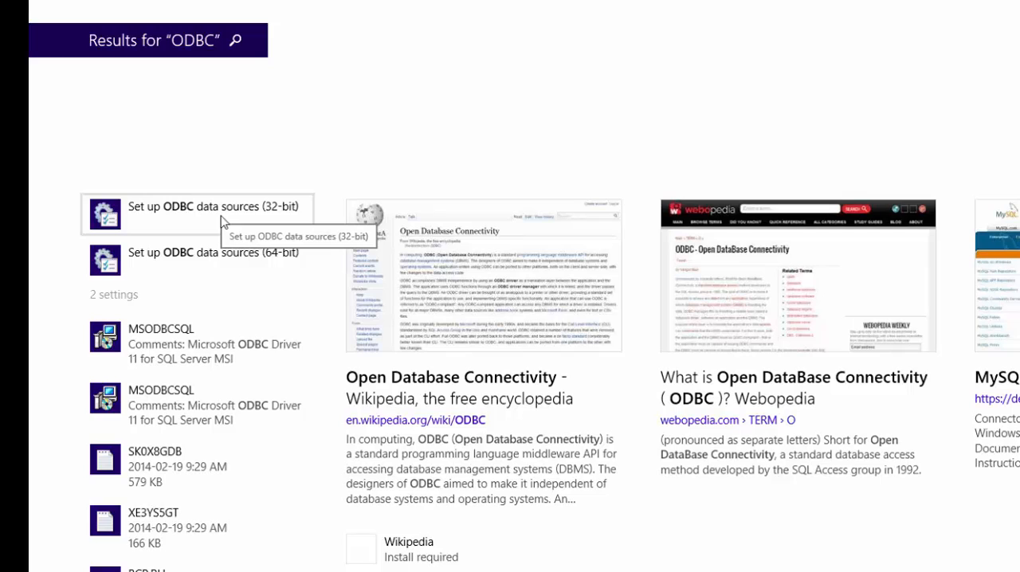
{"action": "mouse_move", "coordinate": [227, 219]}
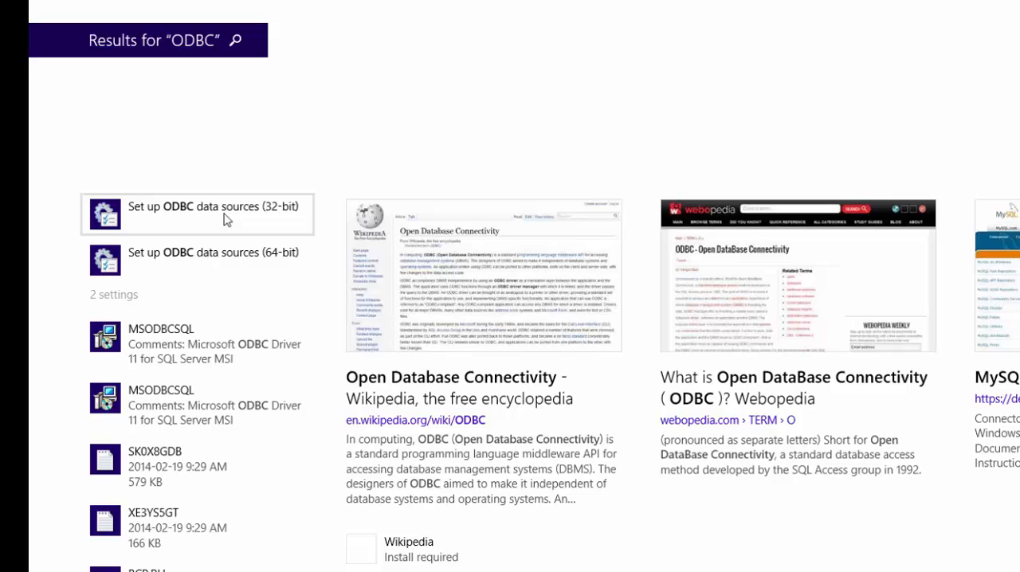
Step: Open 'Set up ODBC data sources (32-bit)' from the ODBC search results
{"action": "left_click", "coordinate": [212, 207]}
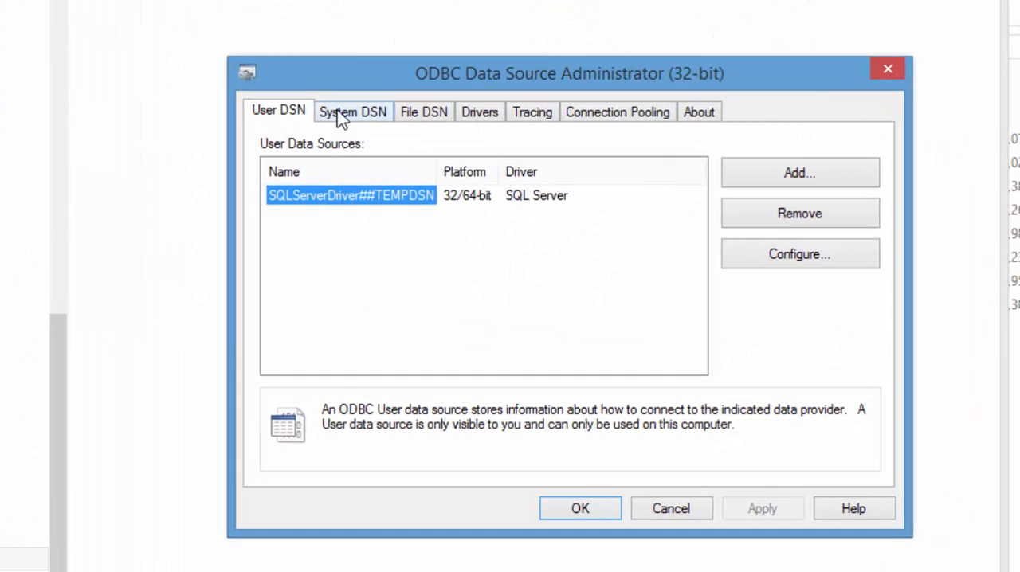
{"action": "mouse_move", "coordinate": [344, 120]}
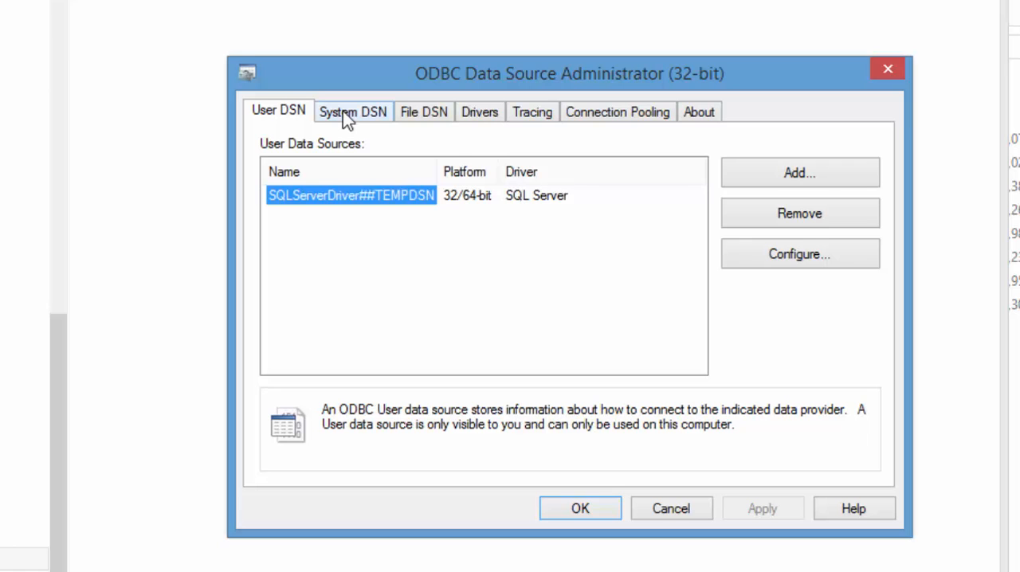
Step: Add a new System DSN and choose the SQL Server driver
{"action": "left_click", "coordinate": [352, 112]}
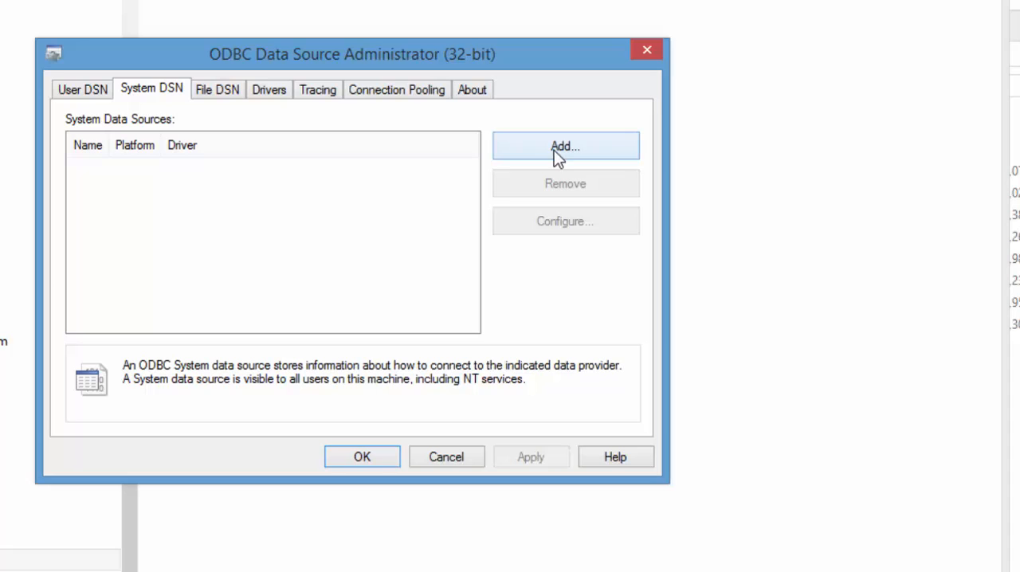
{"action": "left_click", "coordinate": [564, 146]}
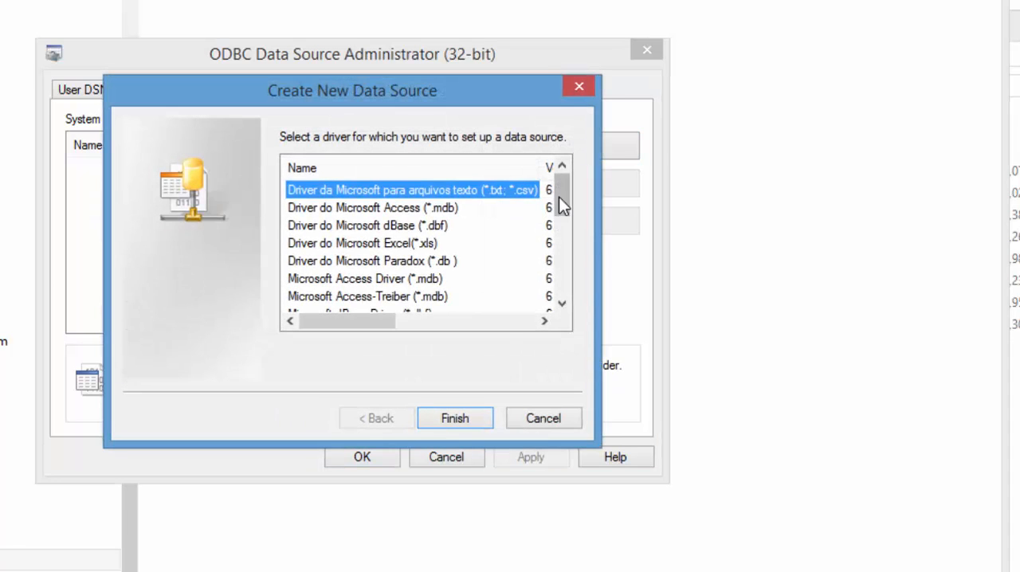
{"action": "scroll", "scroll_direction": "down", "scroll_amount": 3}
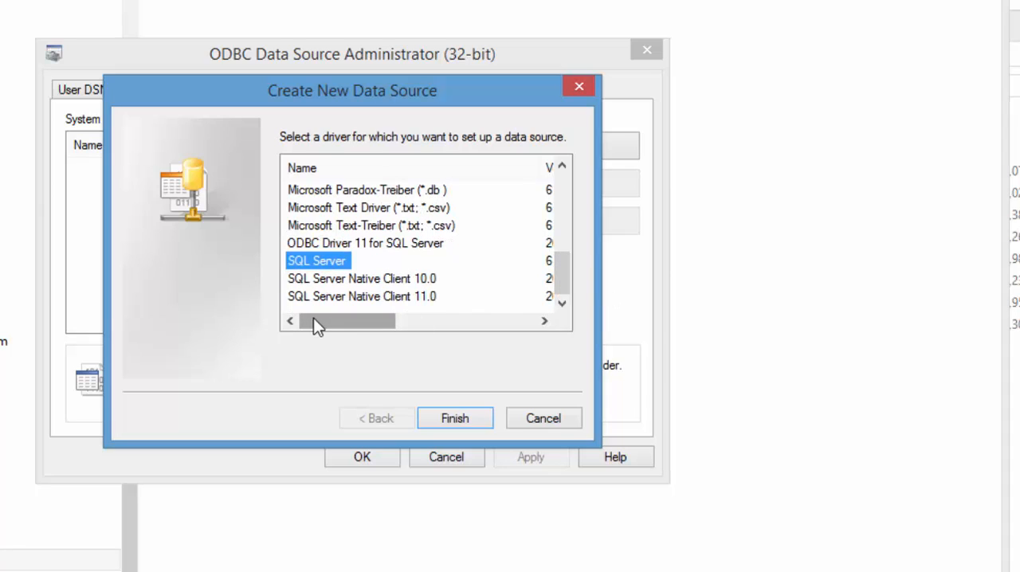
{"action": "mouse_move", "coordinate": [333, 337]}
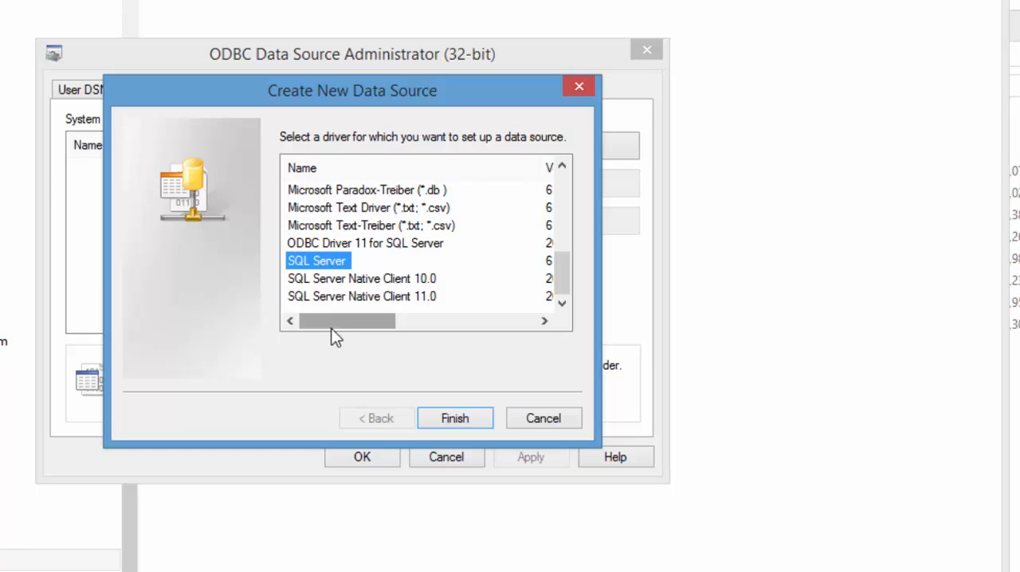
{"action": "left_click_drag", "start_coordinate": [347, 320], "coordinate": [486, 321]}
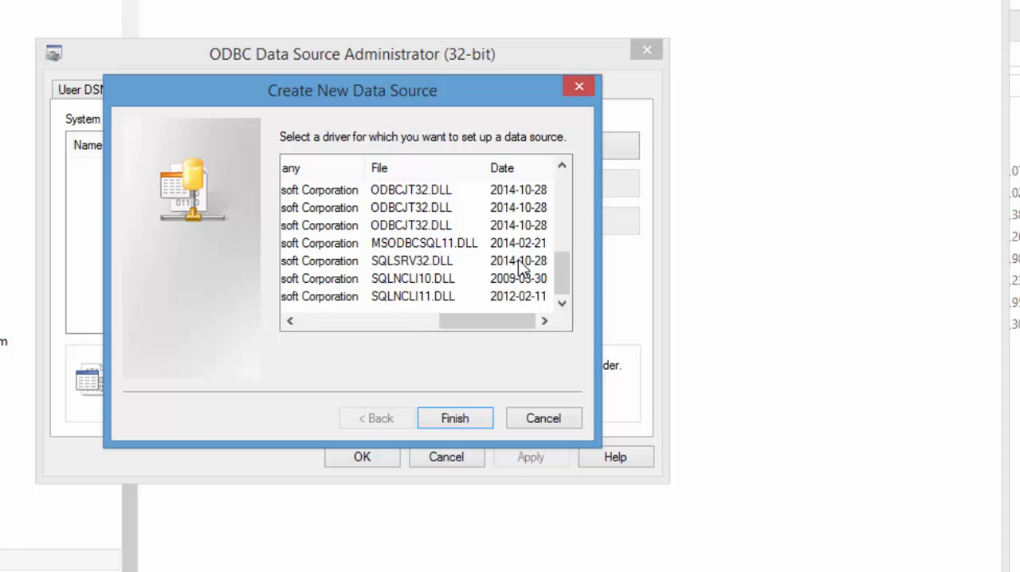
{"action": "mouse_move", "coordinate": [462, 320]}
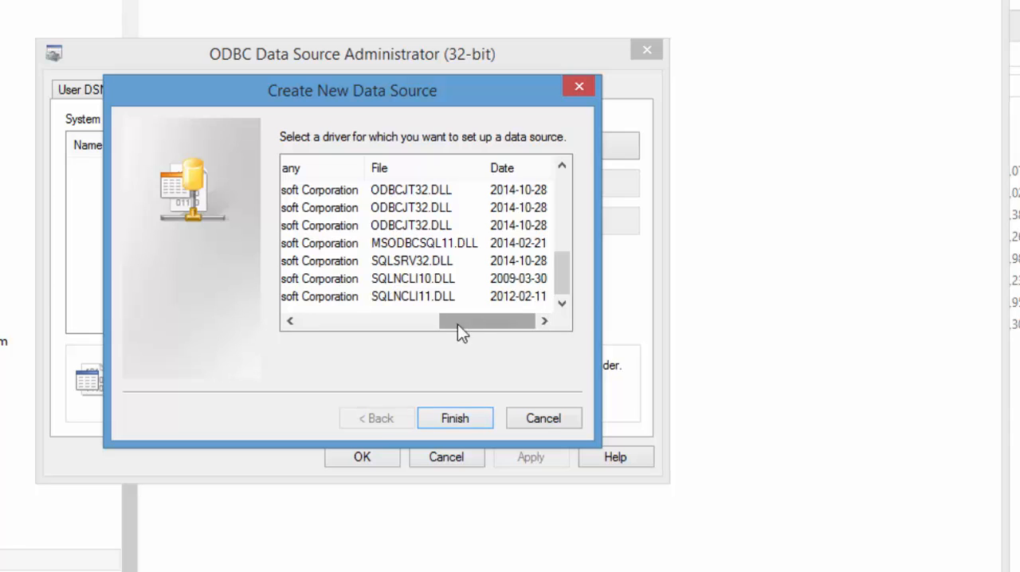
{"action": "left_click", "coordinate": [454, 417]}
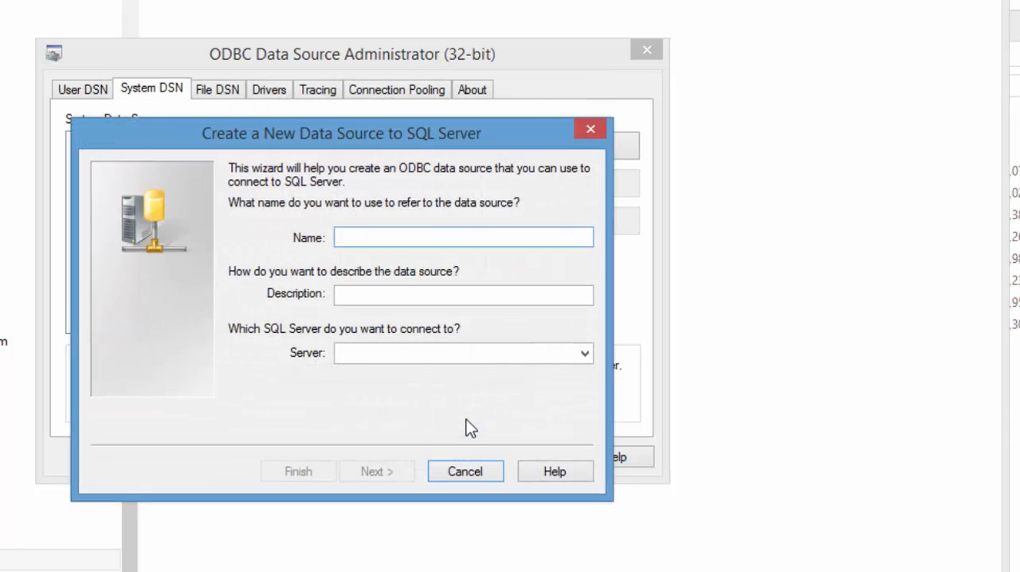
Step: Name the DSN AssetManage with server HPENVY\LIBERTYSTREET and continue
{"action": "left_click", "coordinate": [463, 237]}
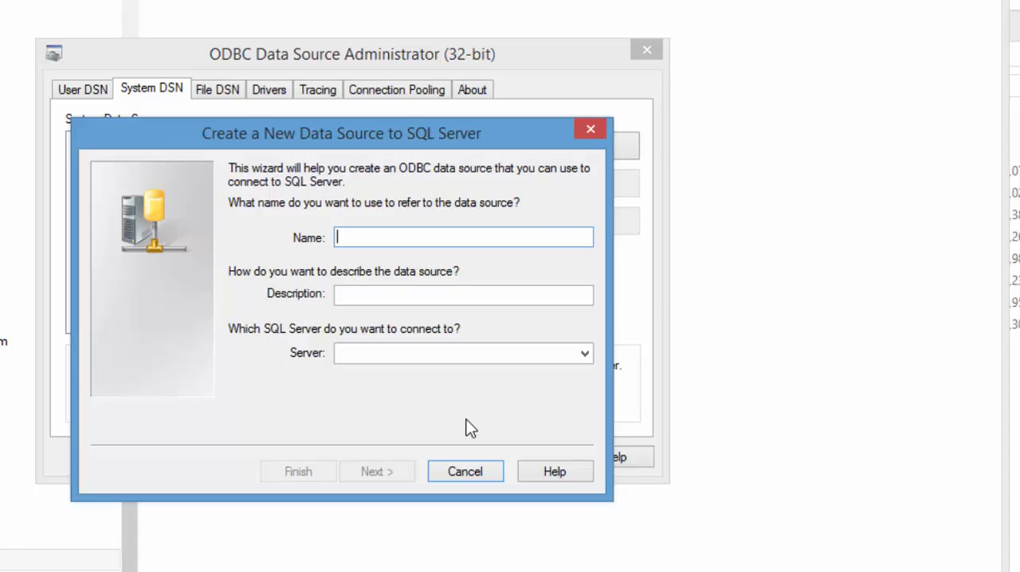
{"action": "type", "text": "AssetManage"}
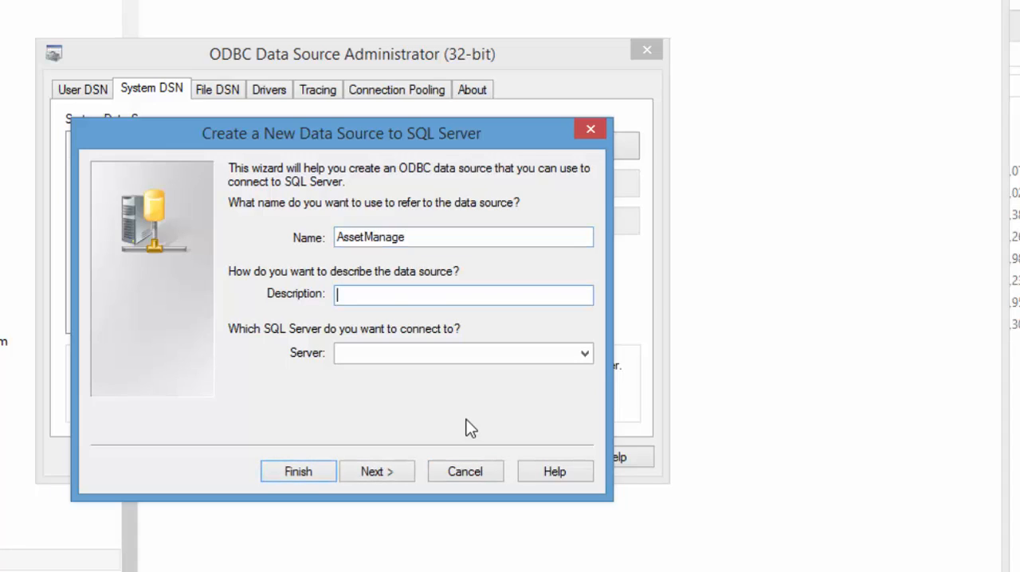
{"action": "type", "text": "H"}
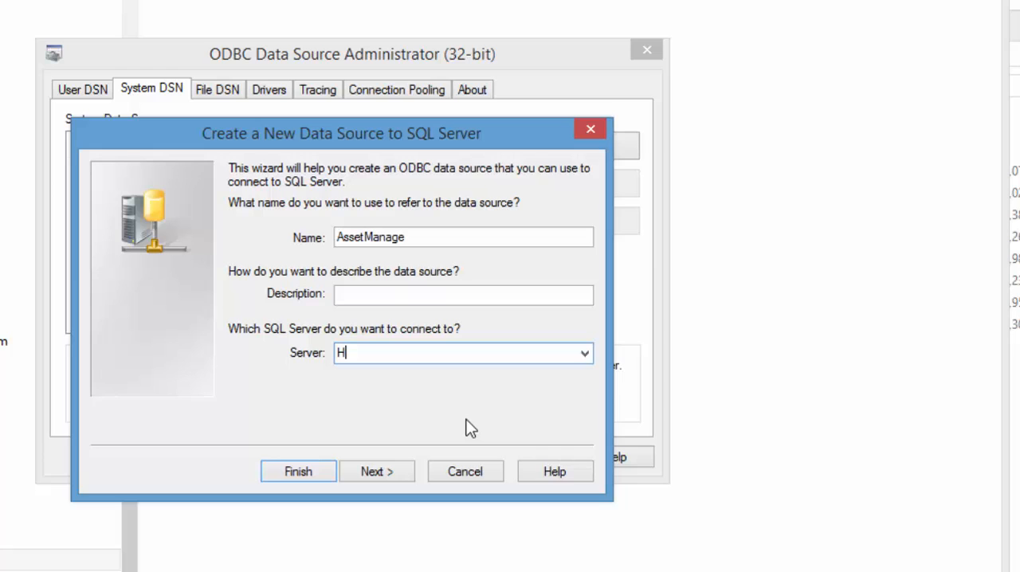
{"action": "type", "text": "PENVY"}
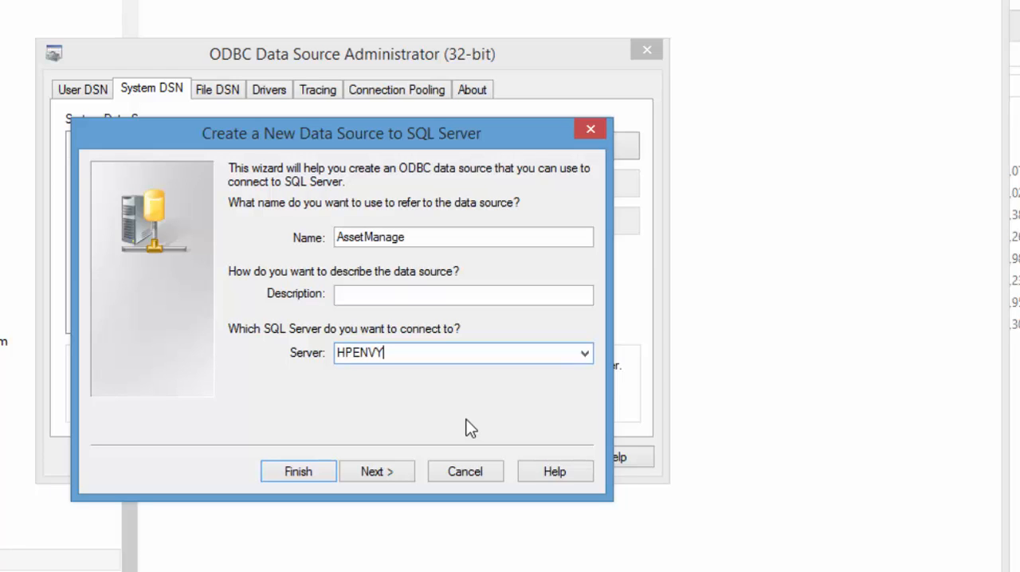
{"action": "left_click", "coordinate": [297, 471]}
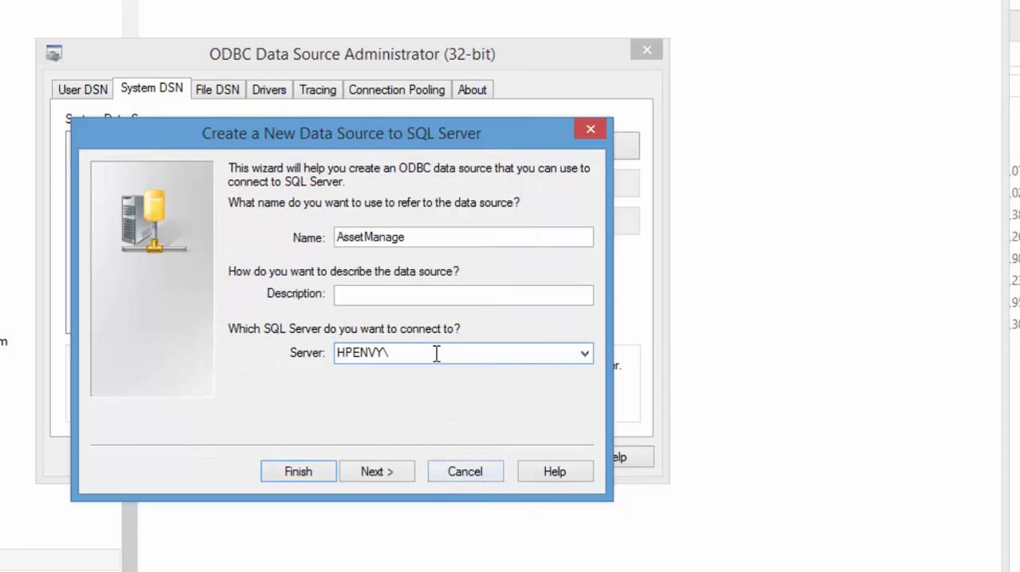
{"action": "type", "text": "LIBERTI"}
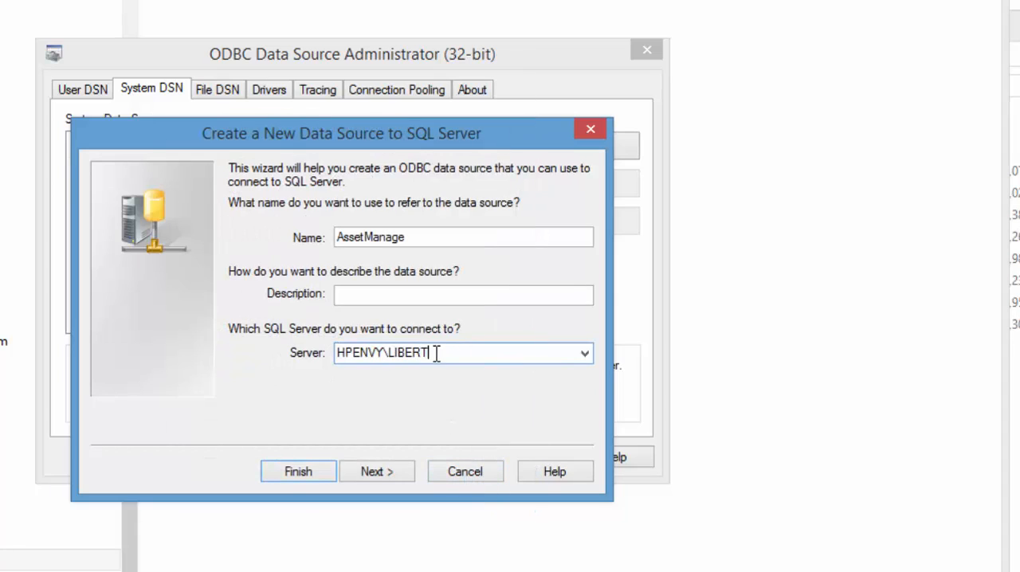
{"action": "type", "text": "STREET"}
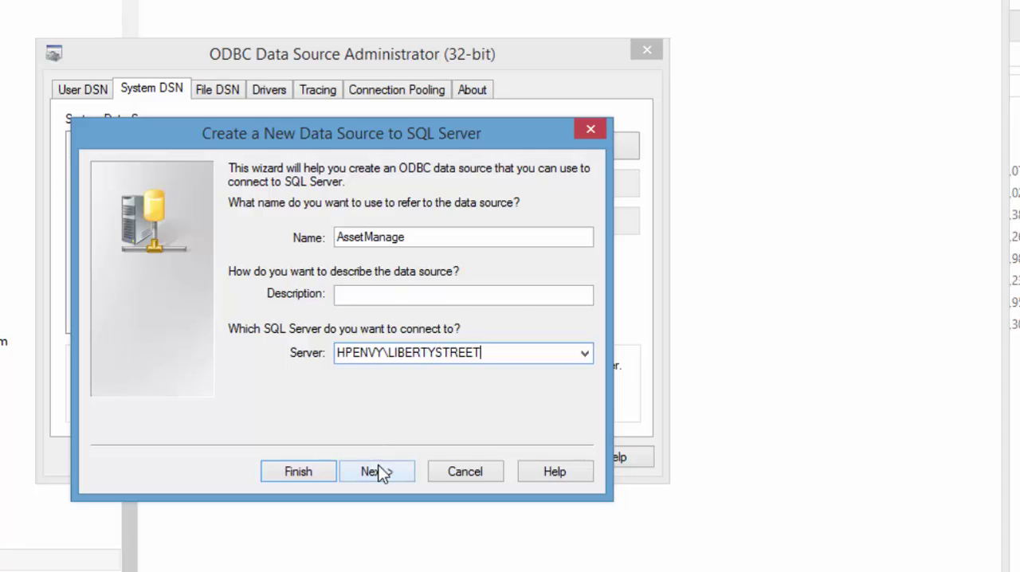
{"action": "left_click", "coordinate": [377, 471]}
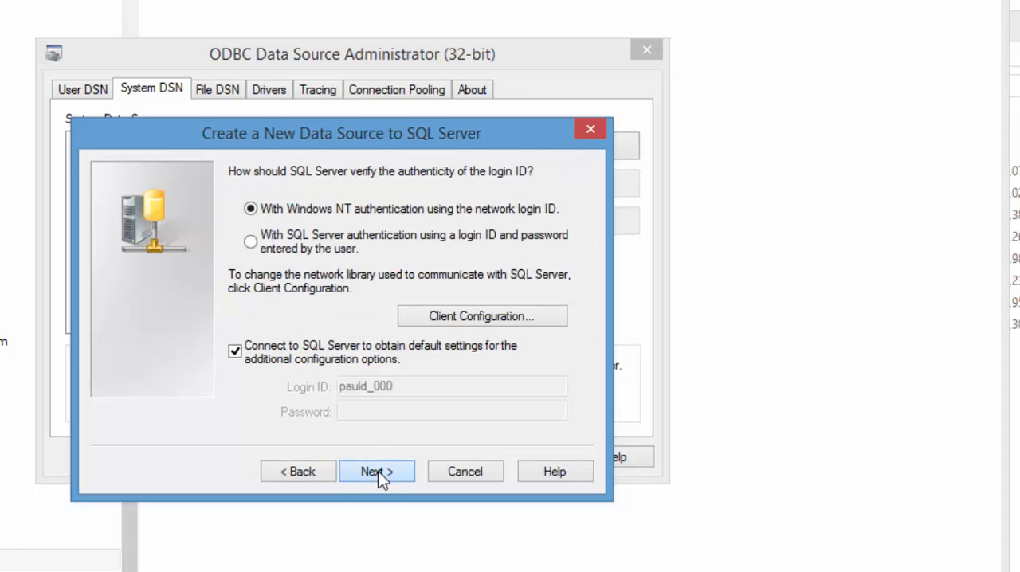
Step: Keep Windows authentication and set AssetMng2010 as the default database
{"action": "left_click", "coordinate": [376, 471]}
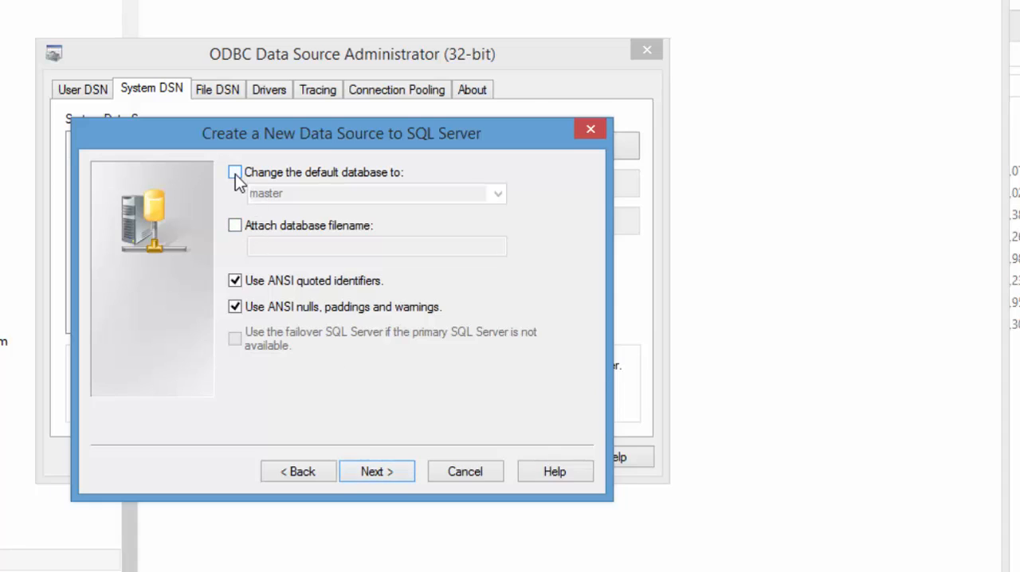
{"action": "left_click", "coordinate": [235, 172]}
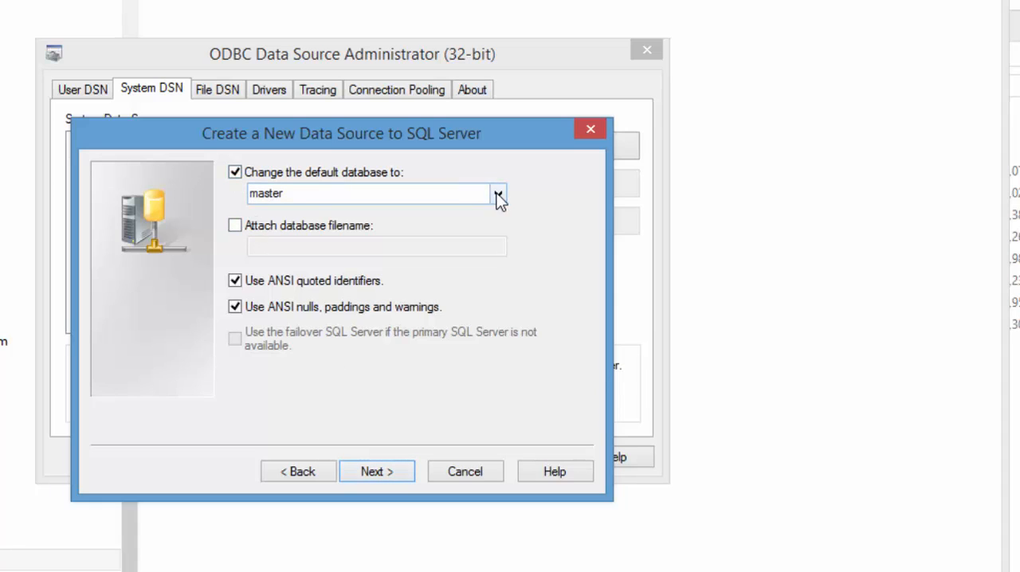
{"action": "left_click", "coordinate": [497, 193]}
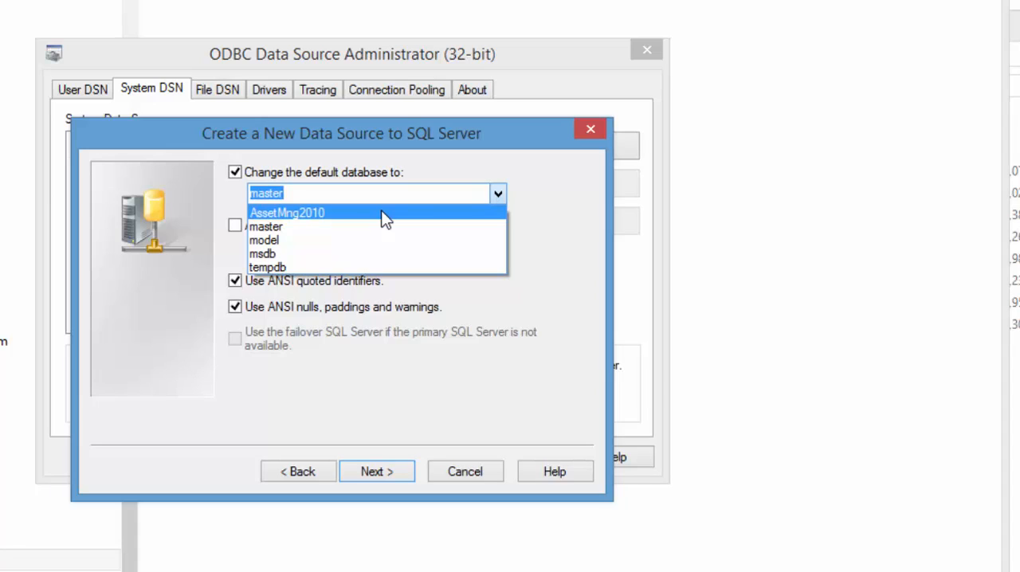
{"action": "mouse_move", "coordinate": [361, 219]}
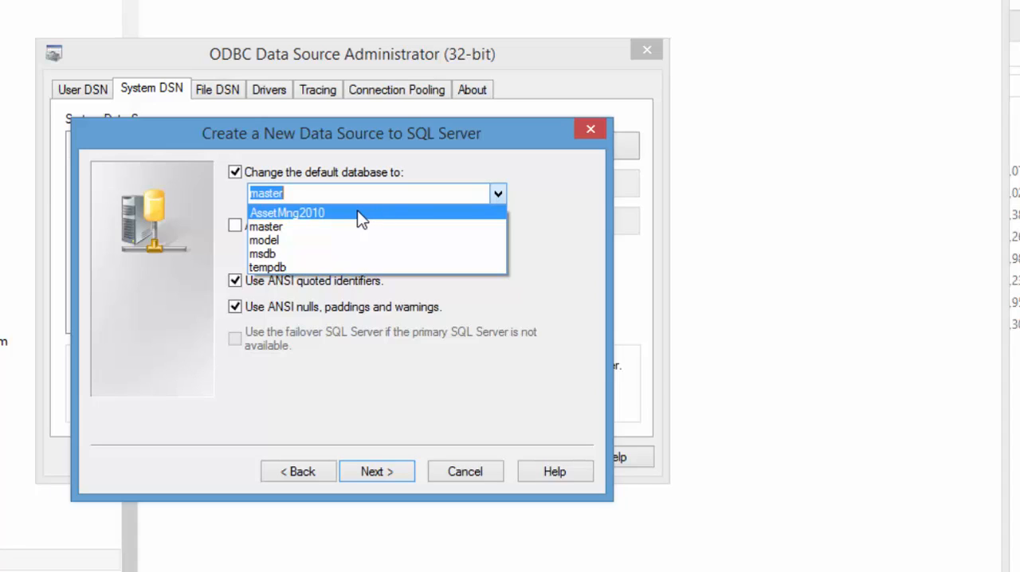
{"action": "left_click", "coordinate": [287, 212]}
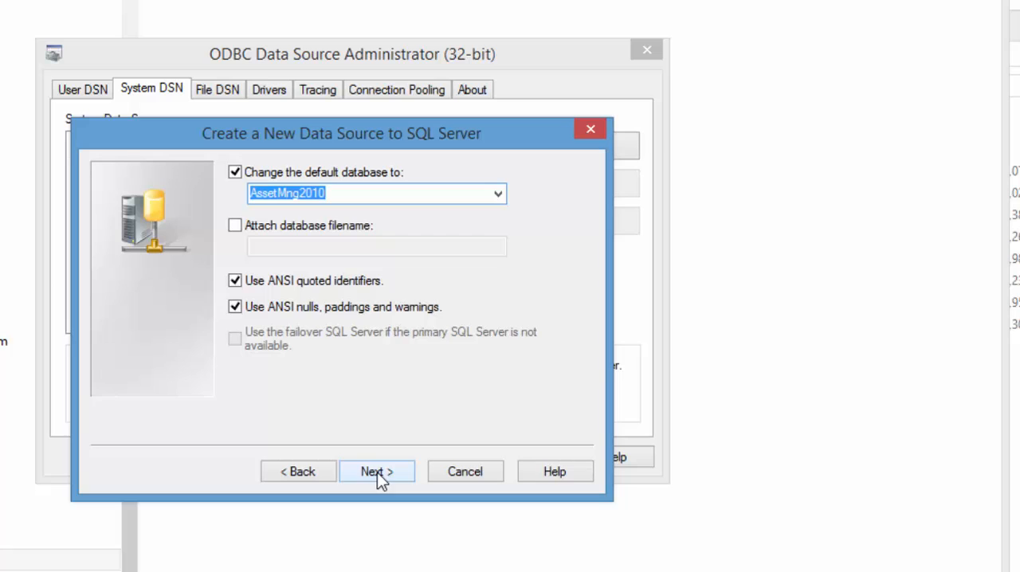
{"action": "left_click", "coordinate": [376, 471]}
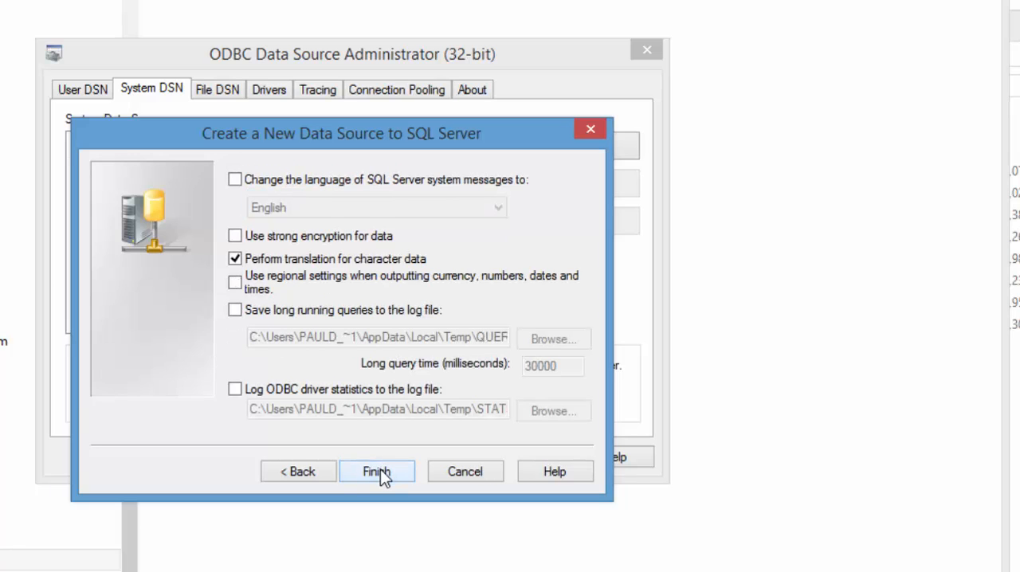
Step: Finish the wizard, pass the data source test, and create the AssetManage DSN
{"action": "left_click", "coordinate": [376, 471]}
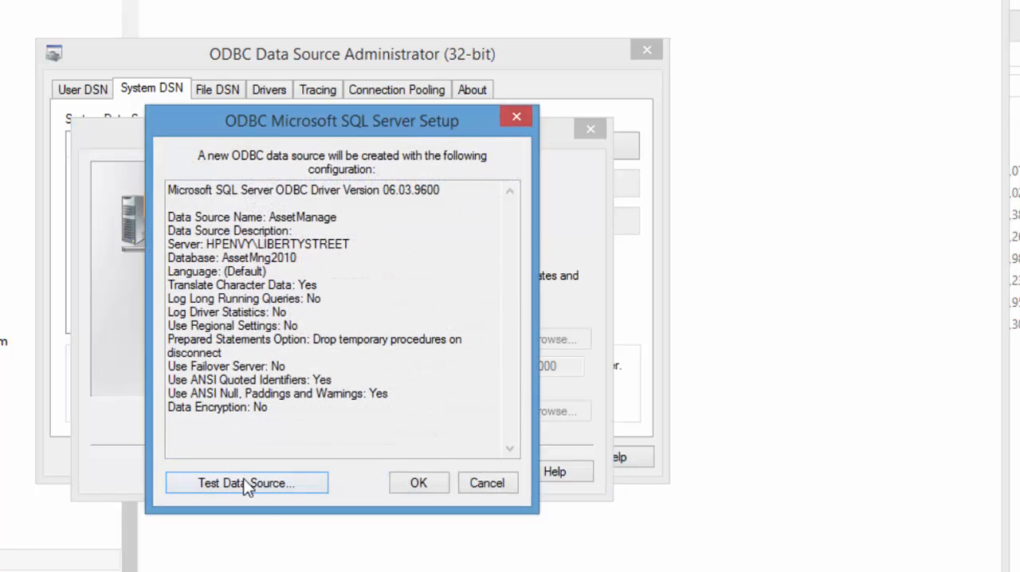
{"action": "left_click", "coordinate": [245, 483]}
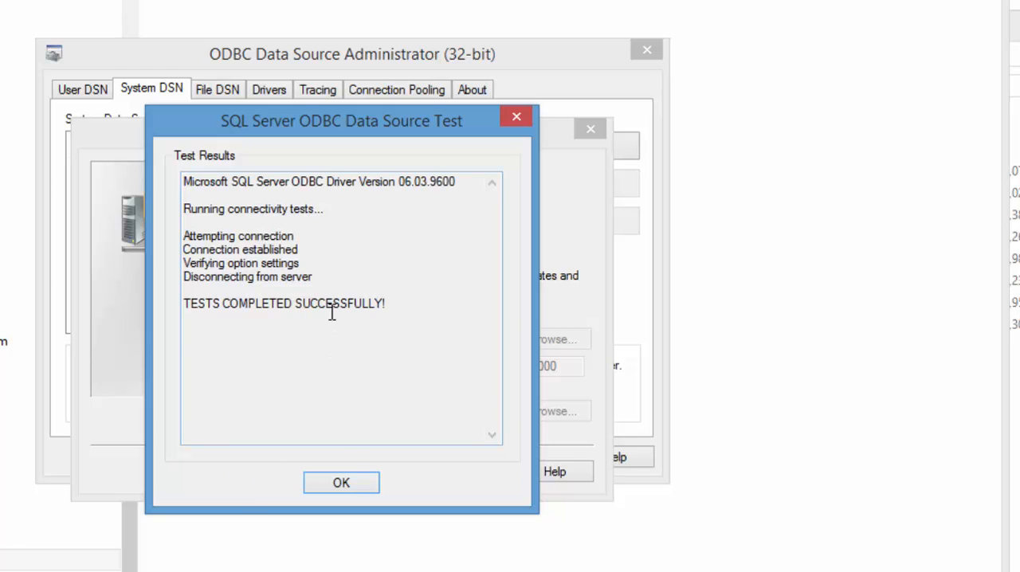
{"action": "left_click", "coordinate": [341, 482]}
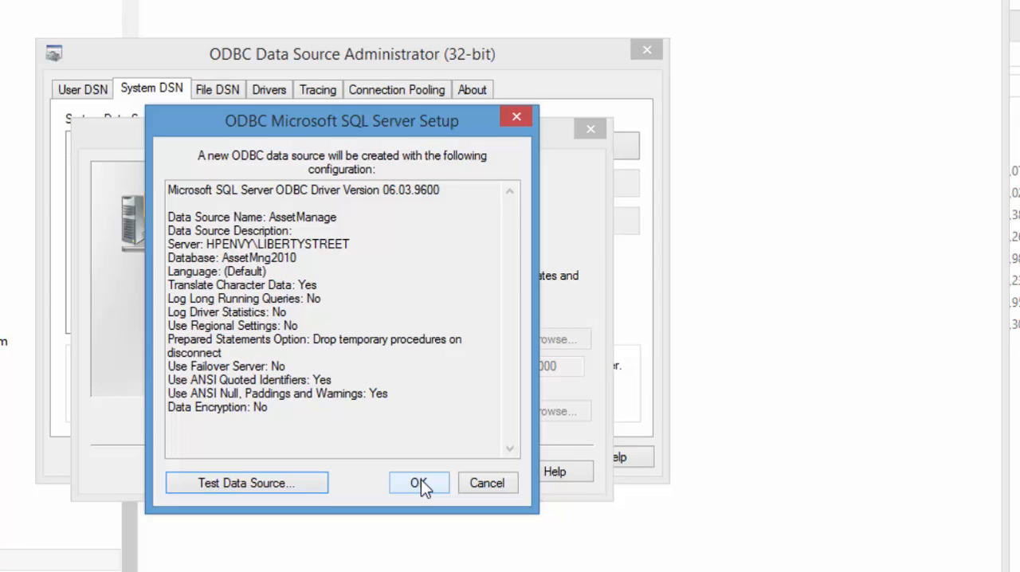
{"action": "left_click", "coordinate": [418, 483]}
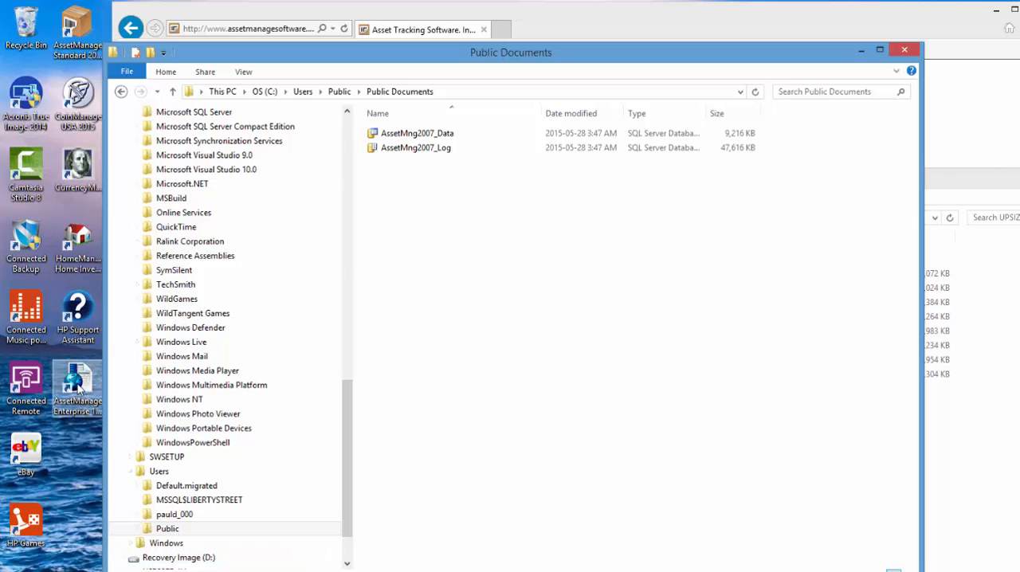
{"action": "mouse_move", "coordinate": [78, 386]}
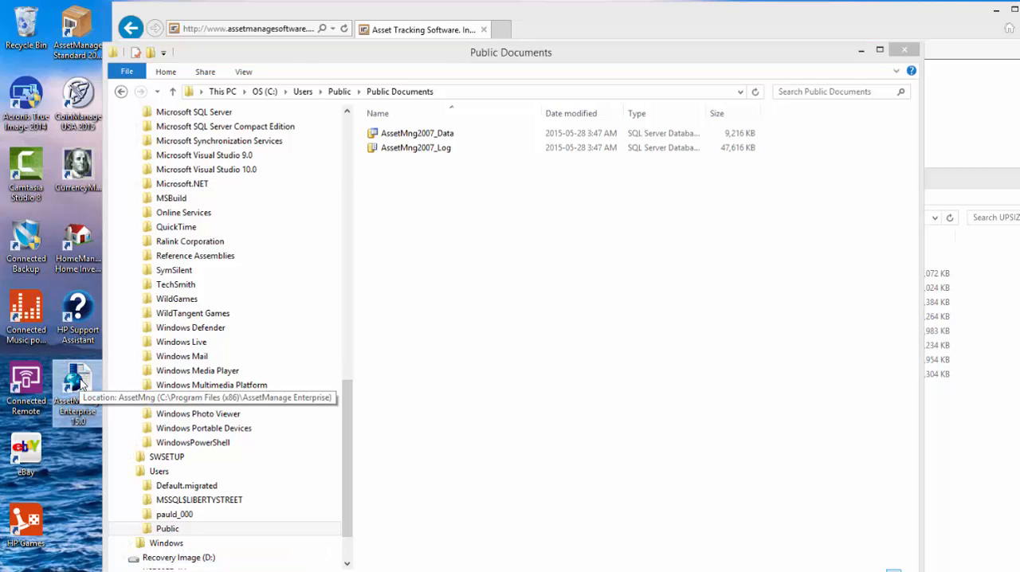
Step: Launch AssetManage Enterprise and connect through the AssetManage machine data source
{"action": "double_click", "coordinate": [77, 387]}
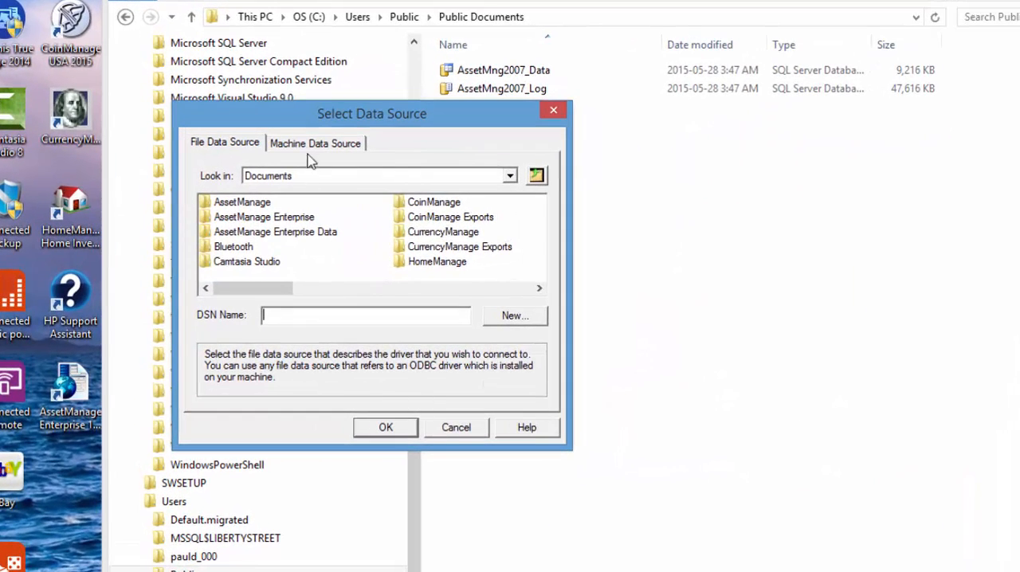
{"action": "left_click", "coordinate": [315, 143]}
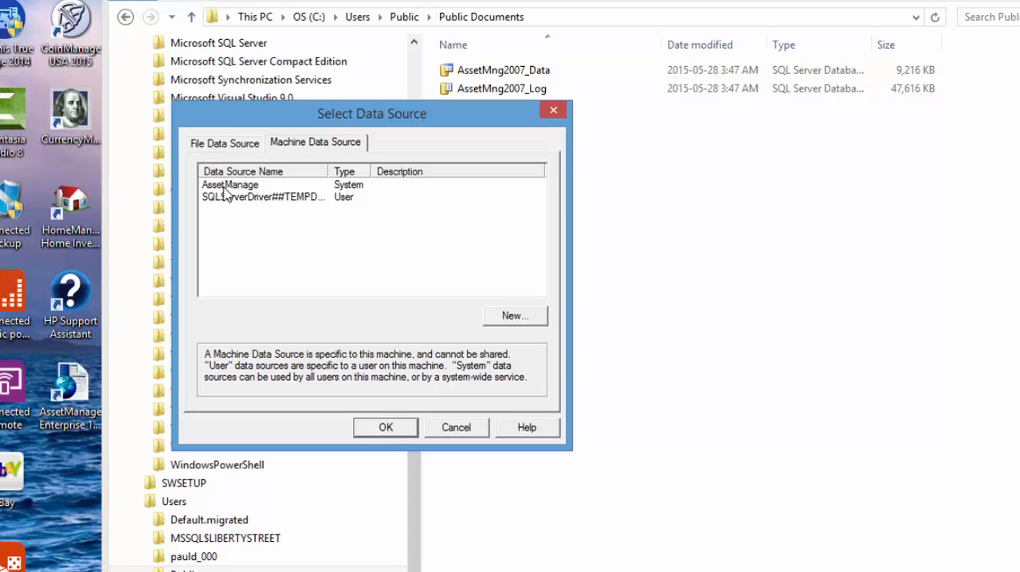
{"action": "left_click", "coordinate": [229, 184]}
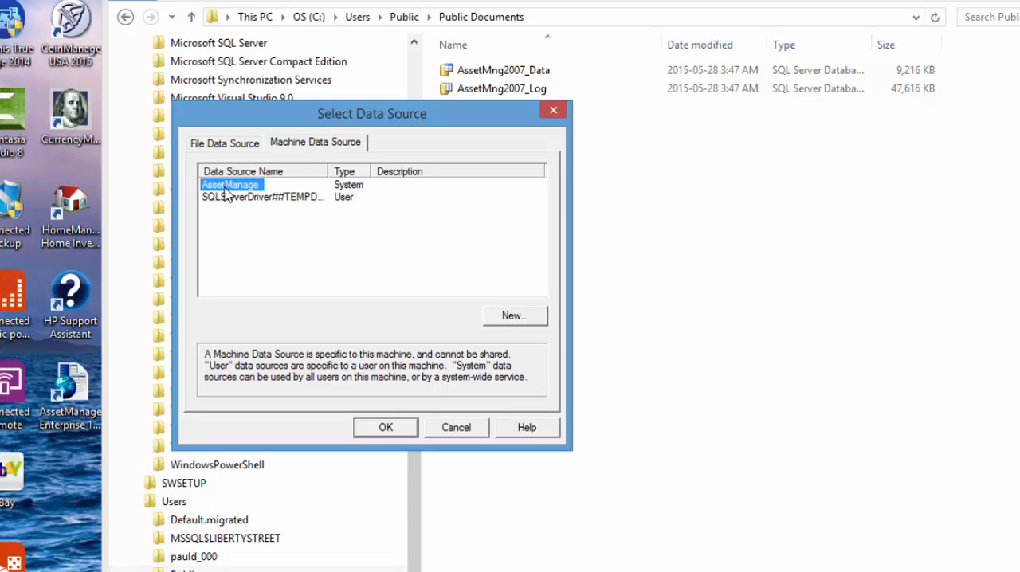
{"action": "mouse_move", "coordinate": [275, 187]}
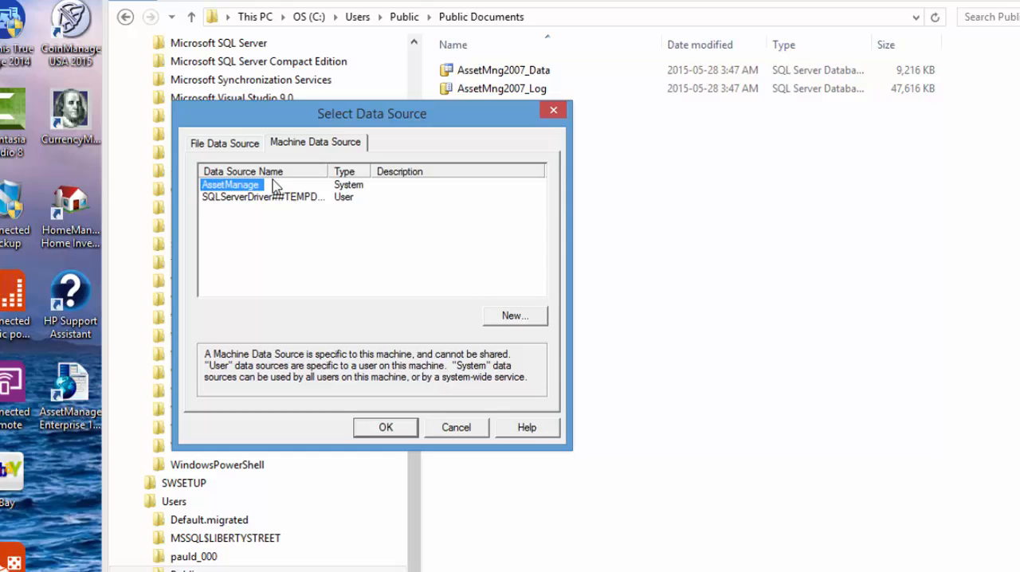
{"action": "mouse_move", "coordinate": [243, 195]}
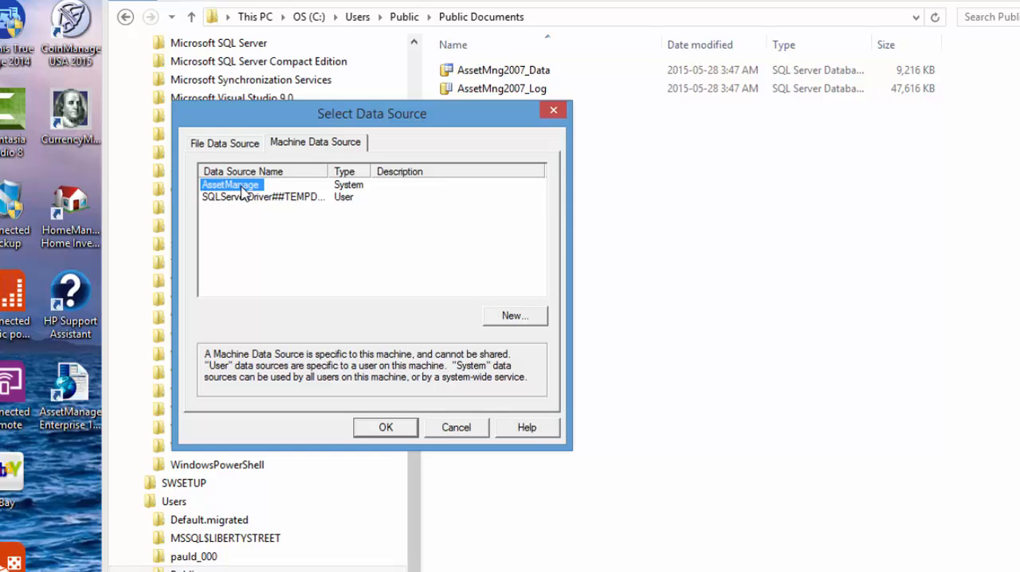
{"action": "mouse_move", "coordinate": [360, 191]}
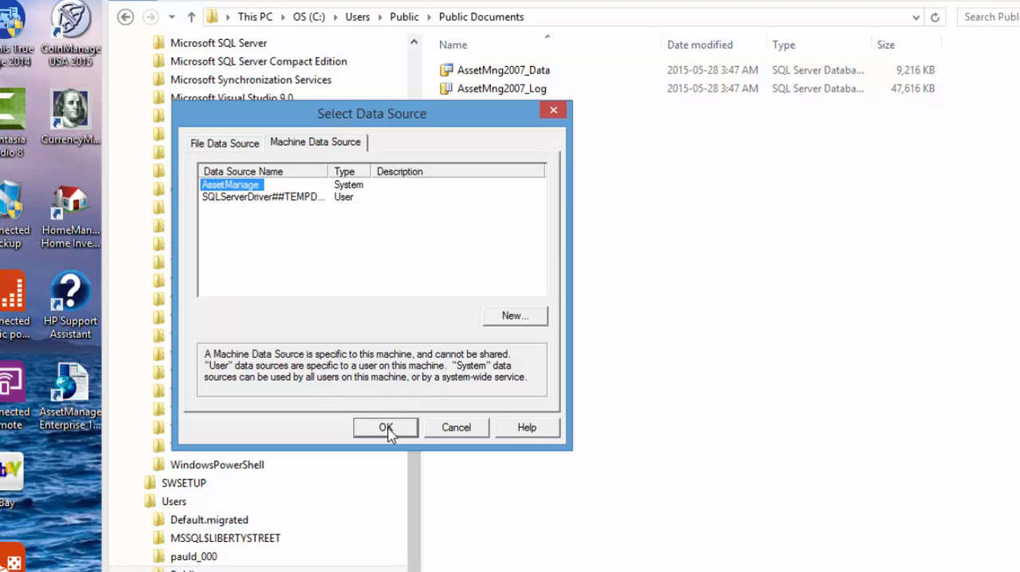
{"action": "left_click", "coordinate": [386, 427]}
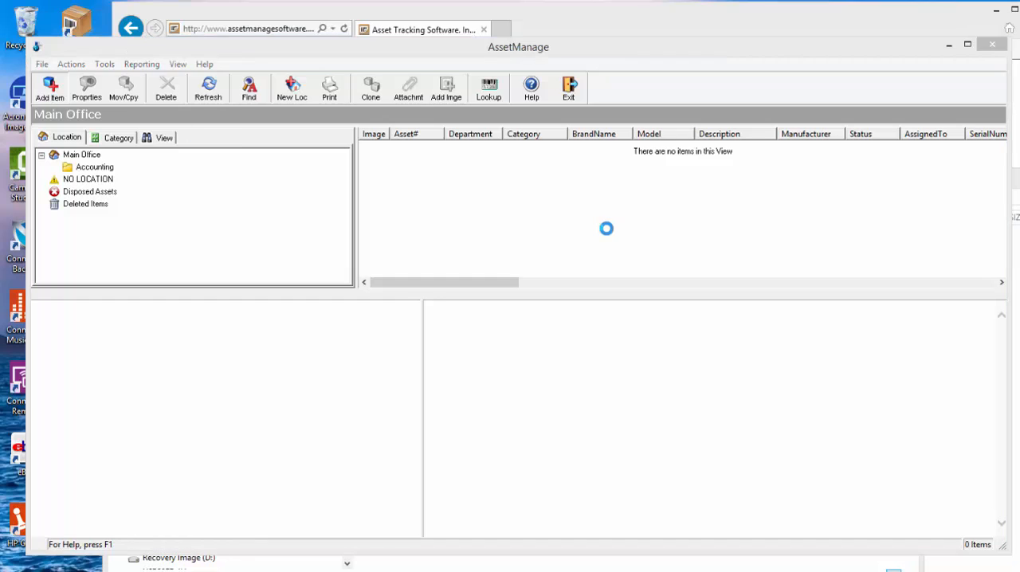
Step: Add a new asset with description 'Herman Miller Chair' in the Chairs category
{"action": "left_click", "coordinate": [48, 87]}
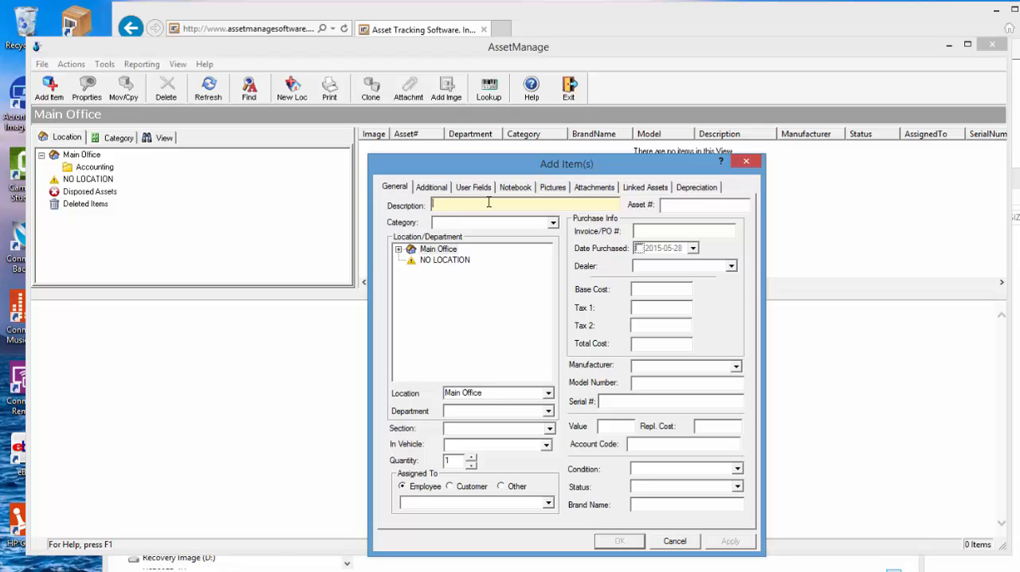
{"action": "type", "text": "Her"}
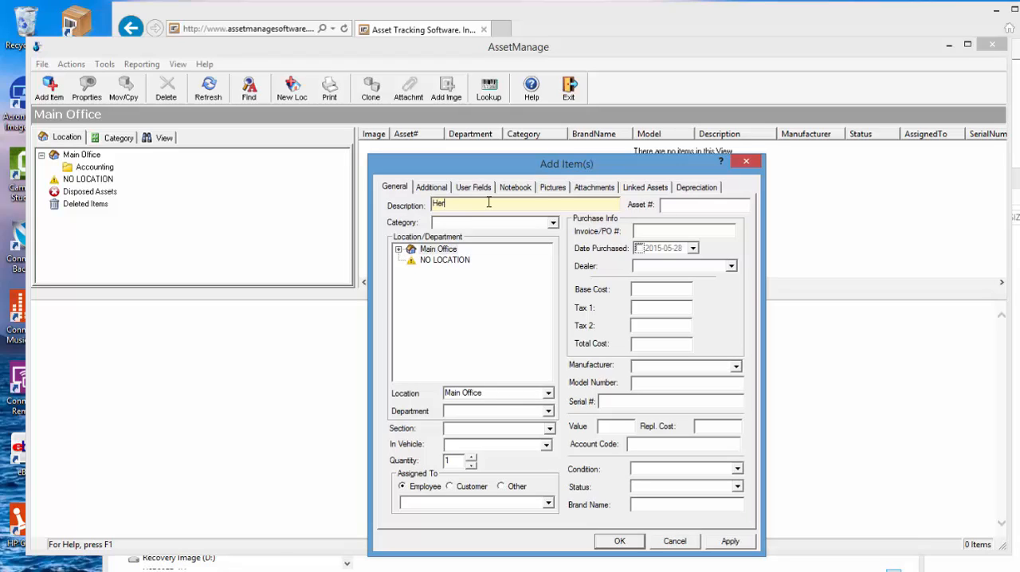
{"action": "type", "text": "Herman Millo"}
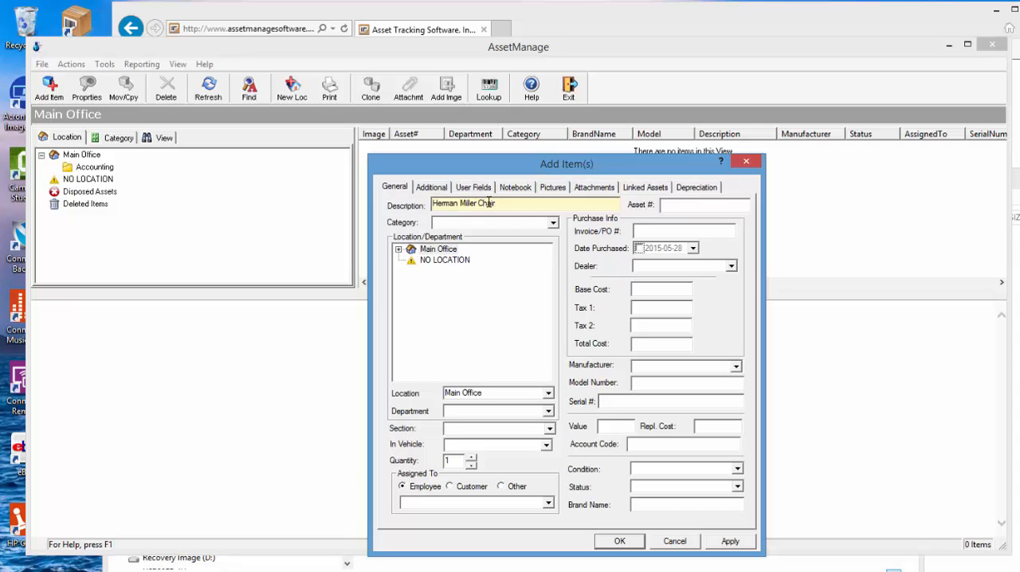
{"action": "left_click", "coordinate": [553, 222]}
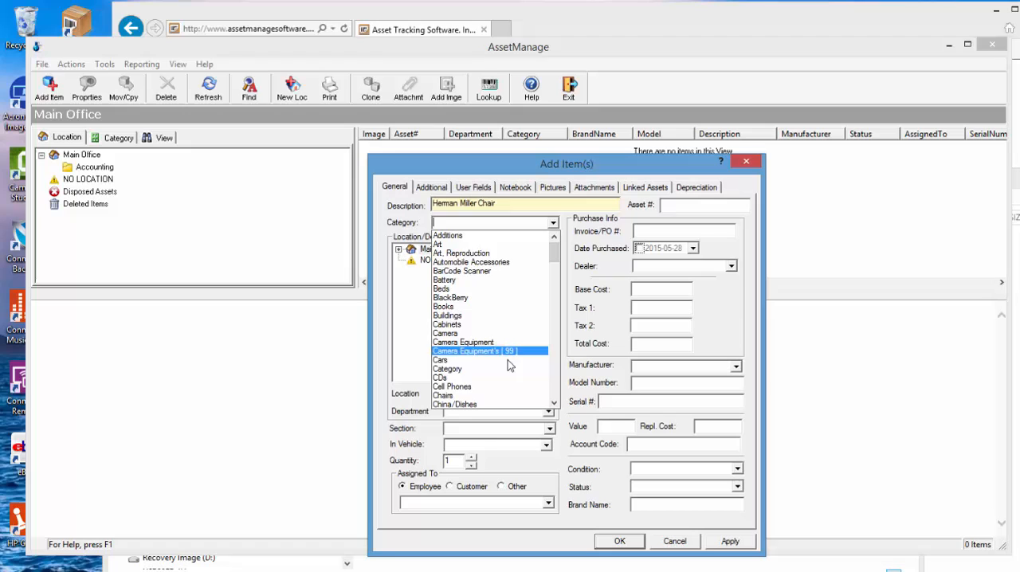
{"action": "left_click", "coordinate": [443, 396]}
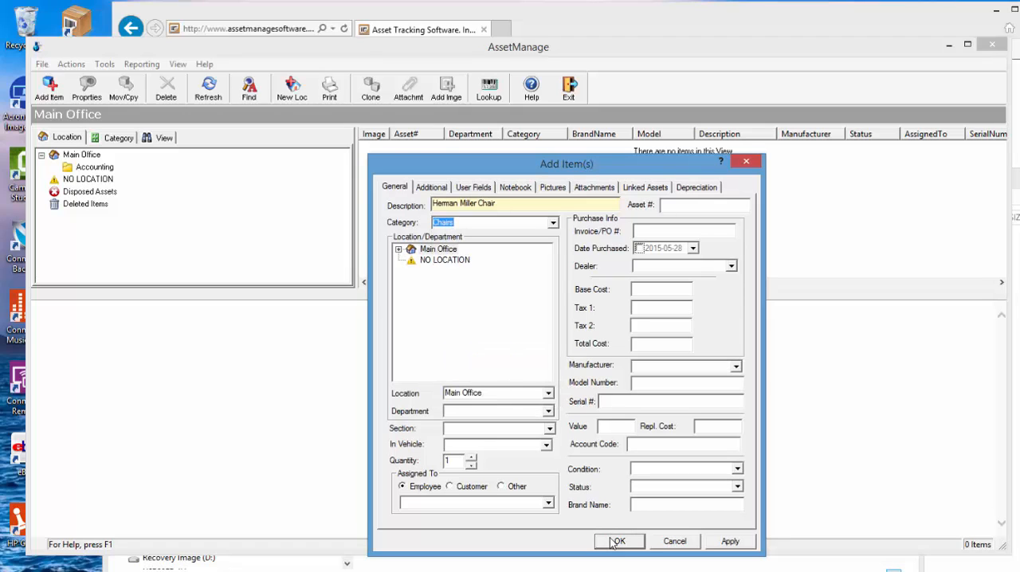
{"action": "left_click", "coordinate": [619, 541]}
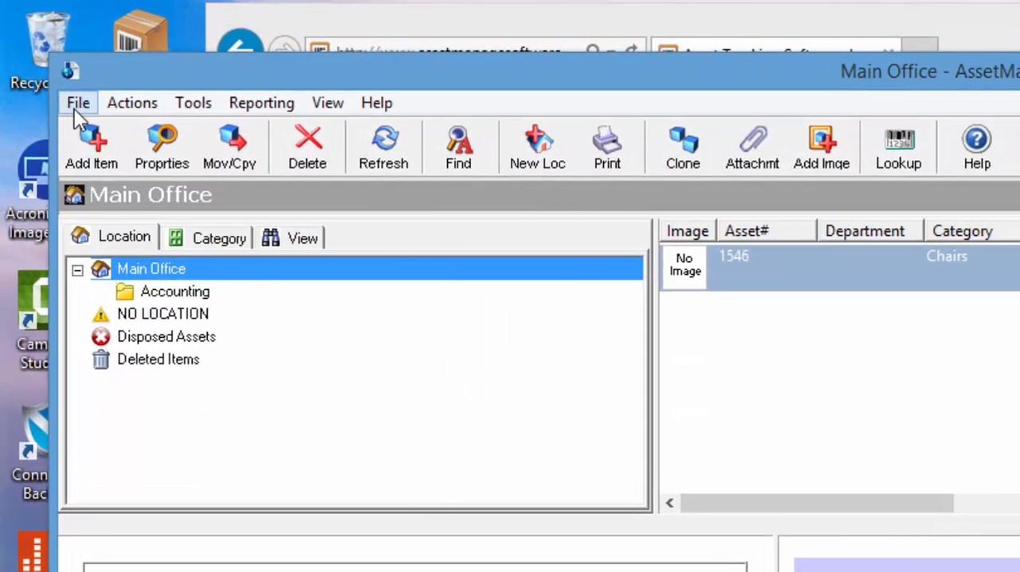
Step: Open the File menu to reveal 'Open another Database'
{"action": "left_click", "coordinate": [78, 102]}
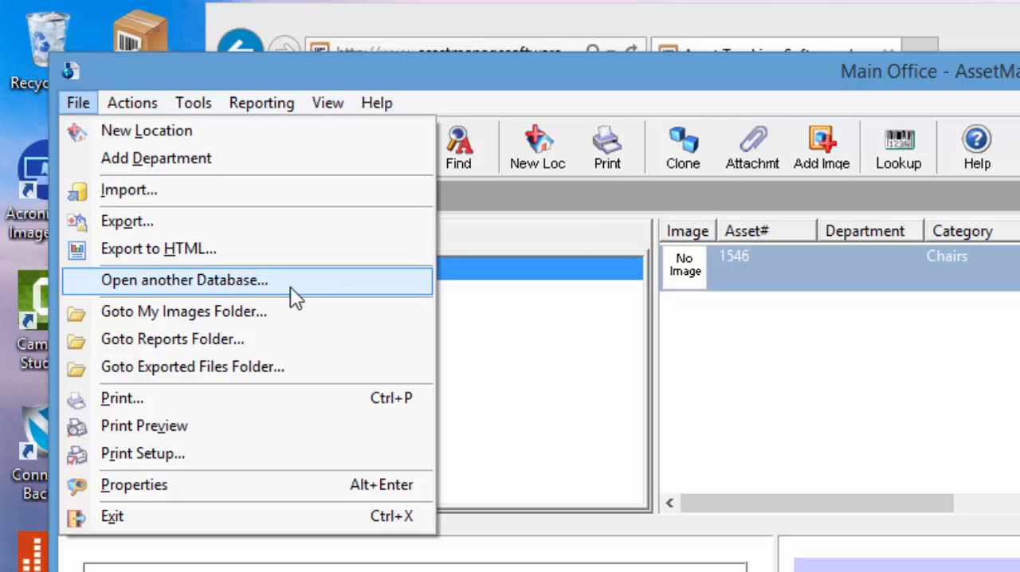
{"action": "mouse_move", "coordinate": [299, 293]}
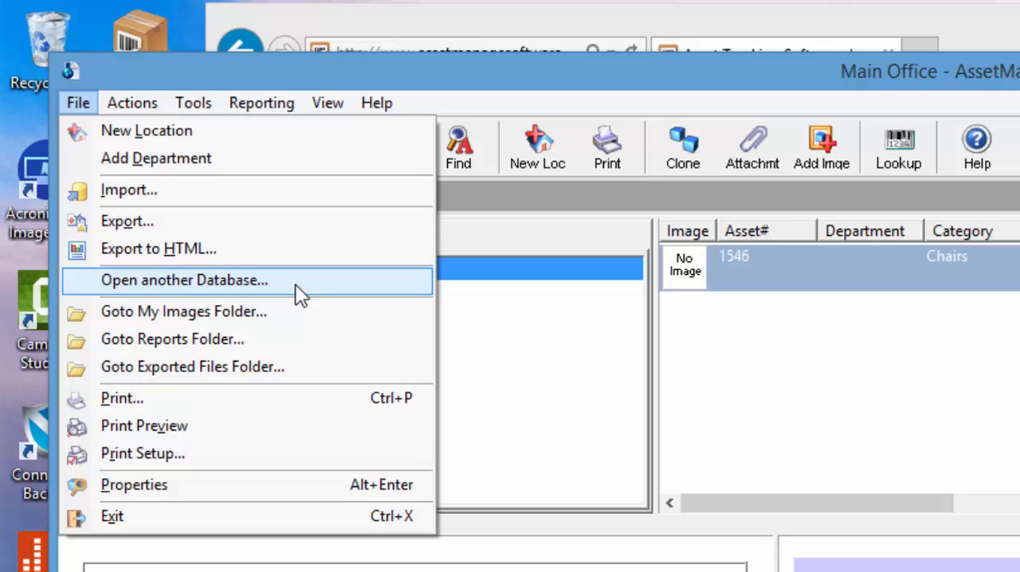